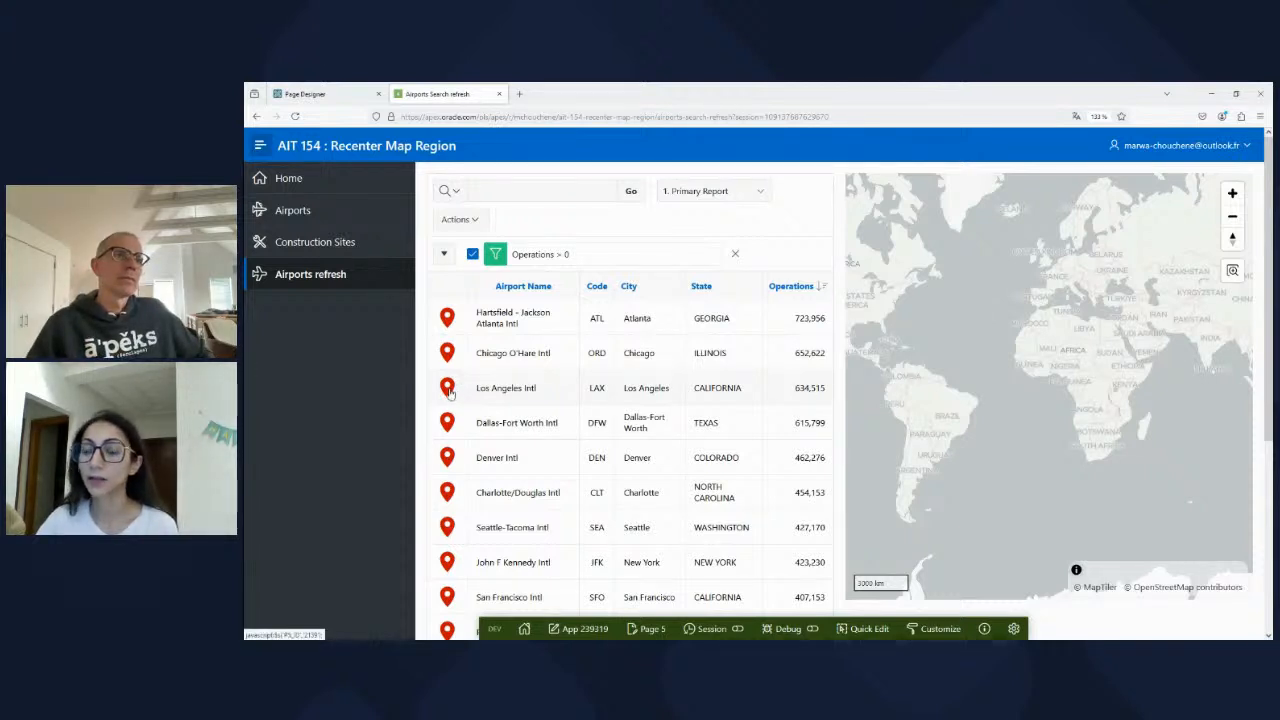
Step: Show Los Angeles, Charlotte/Douglas and San Francisco airports on the map, then return to page 5's editor
click(447, 388)
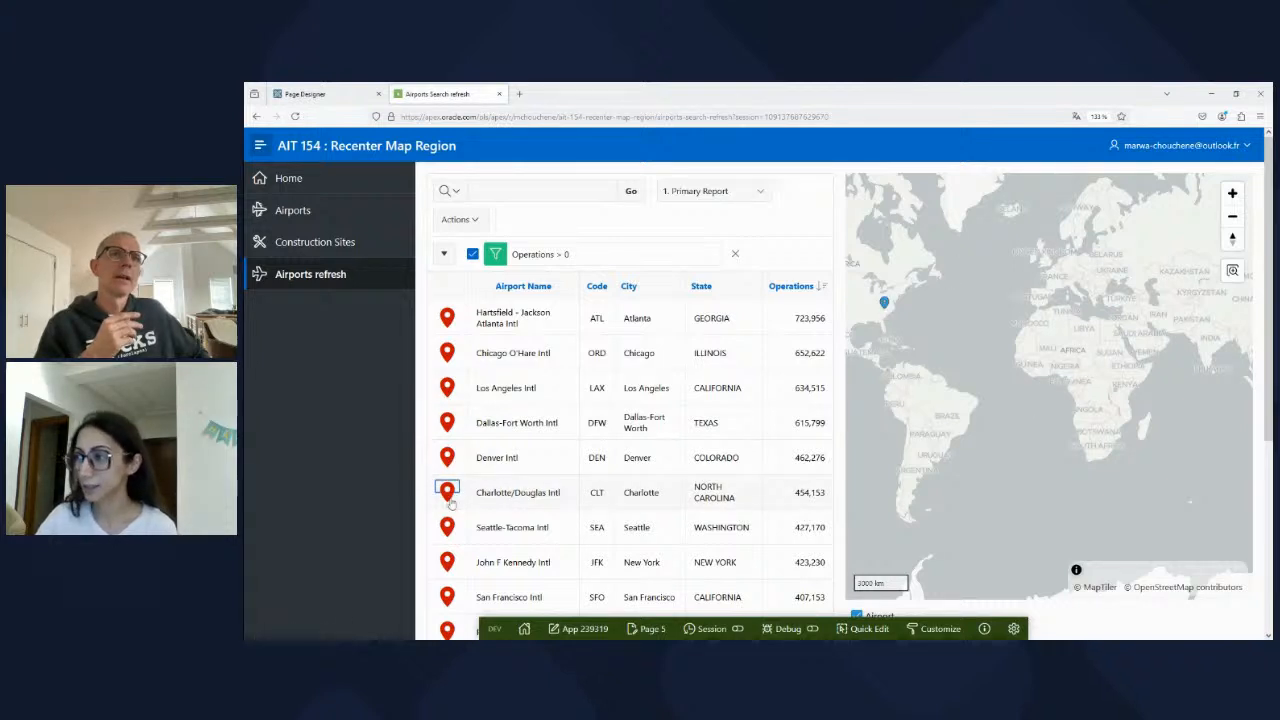
click(447, 490)
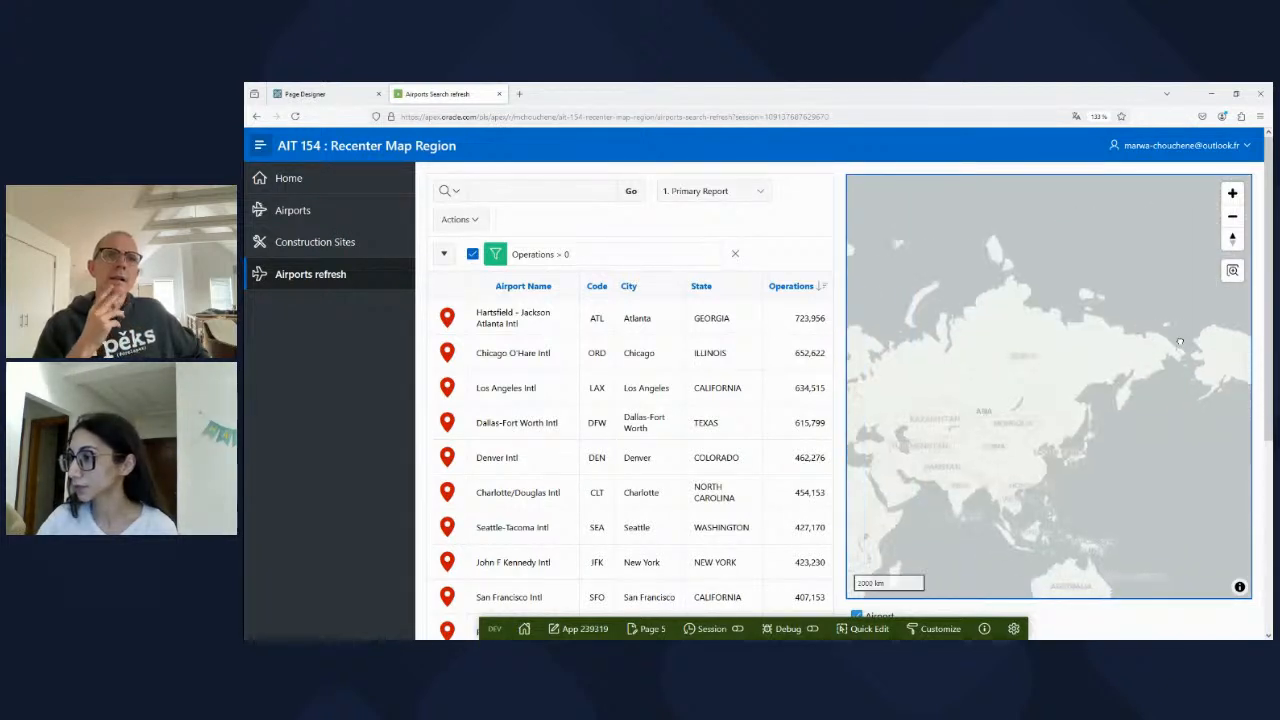
click(1232, 193)
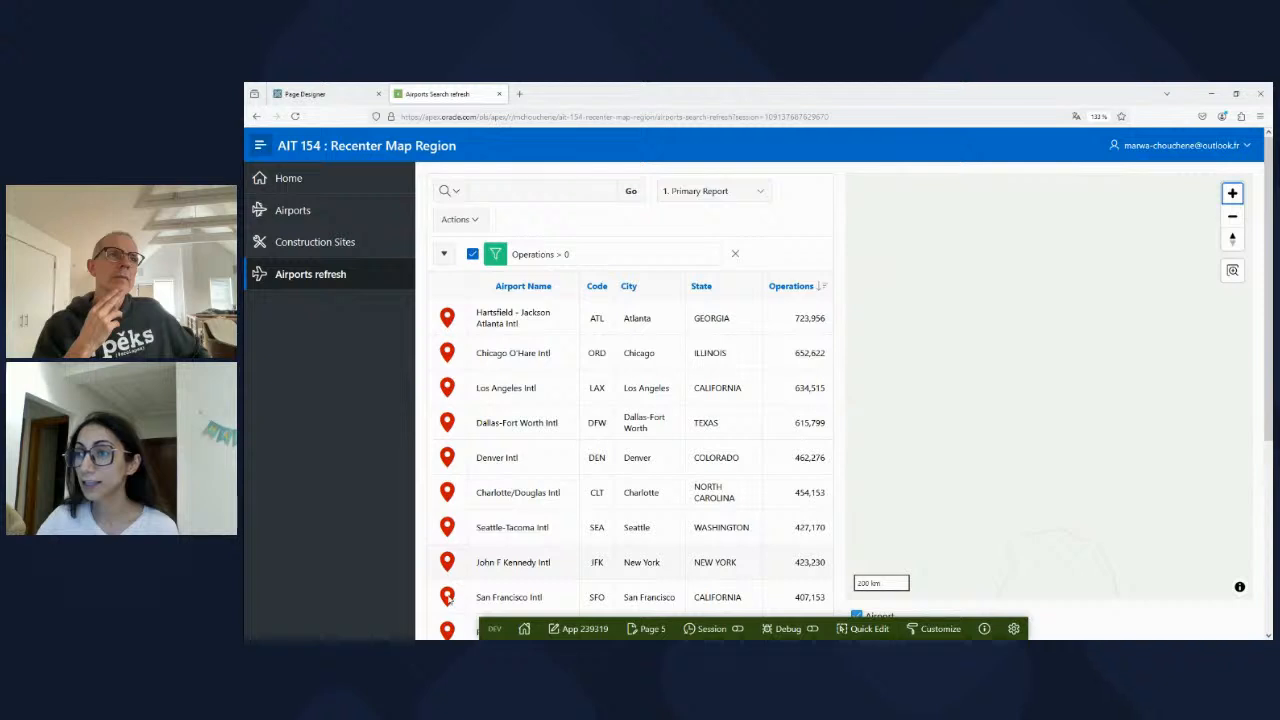
click(447, 597)
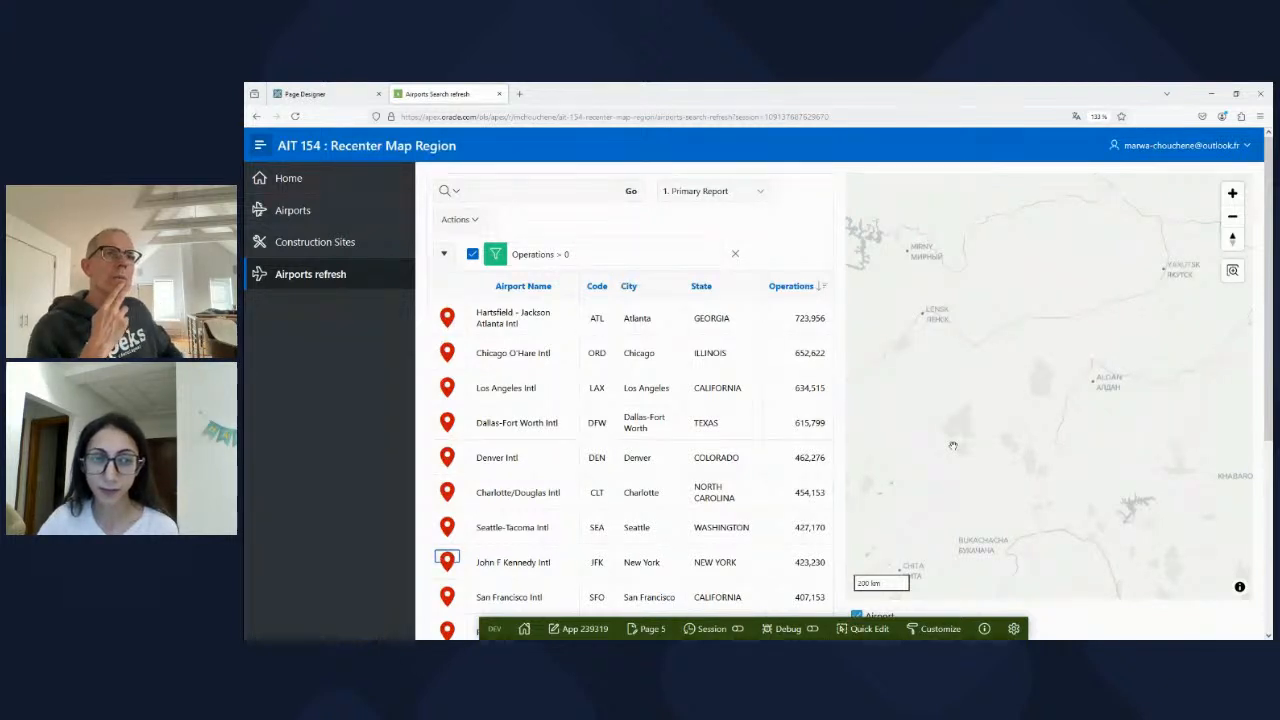
click(305, 93)
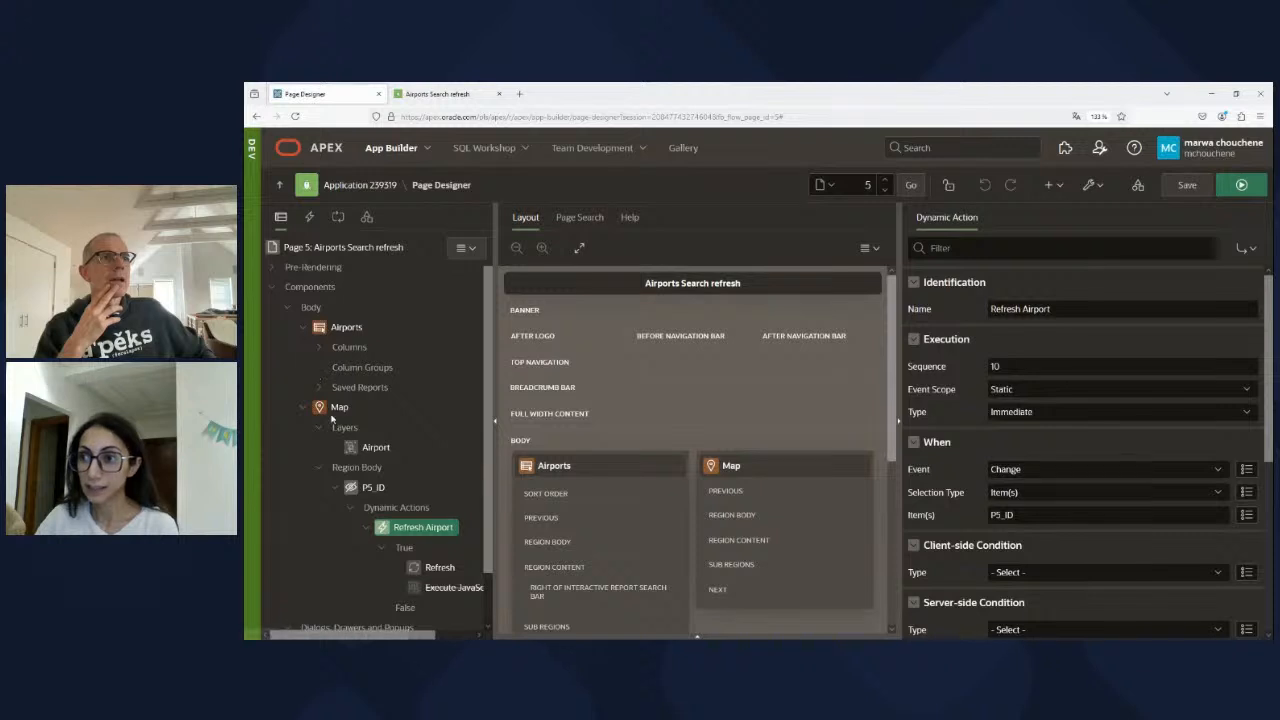
Step: Review the Airport layer, Refresh Airport action, P5_ID item and map's initial position and zoom
click(376, 393)
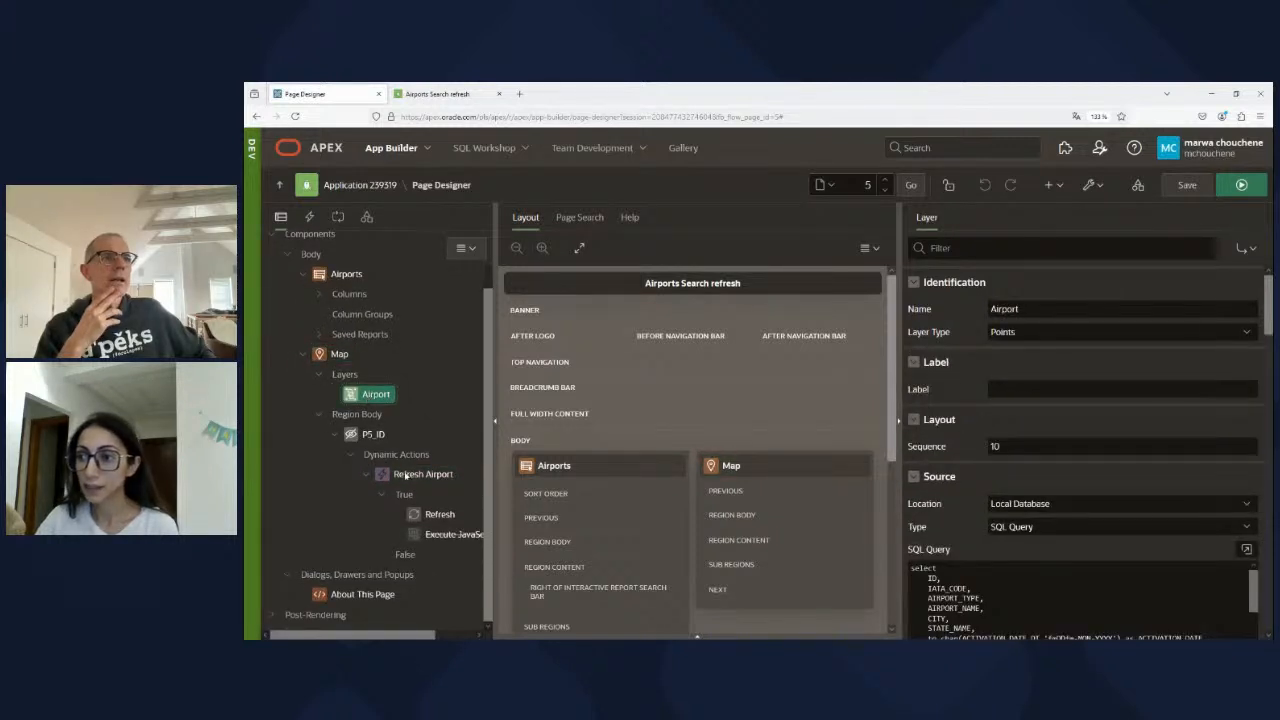
click(422, 473)
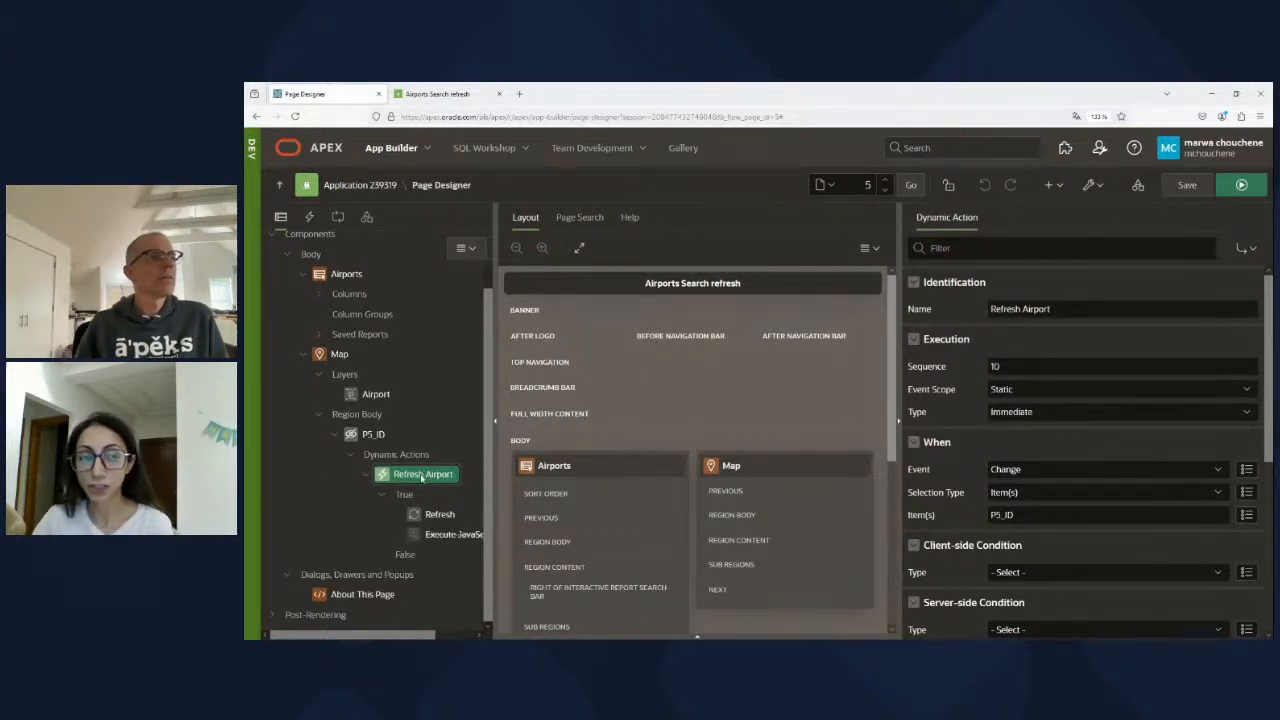
click(372, 434)
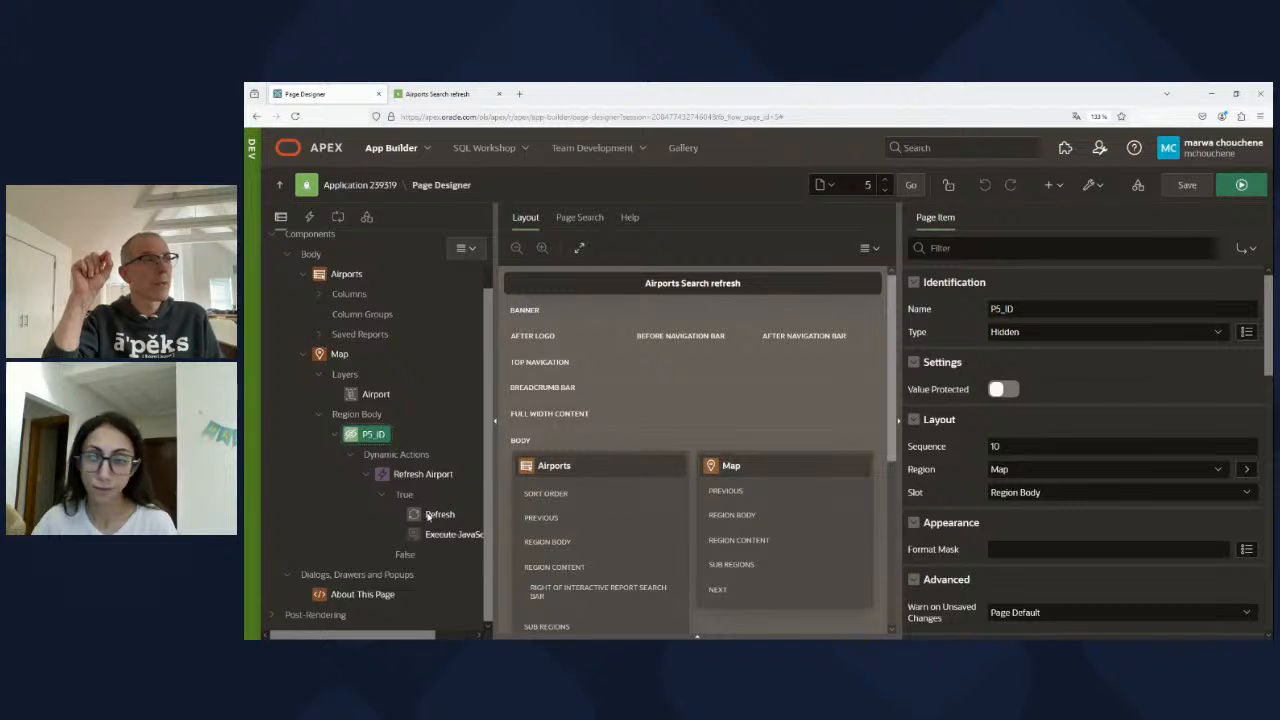
click(376, 393)
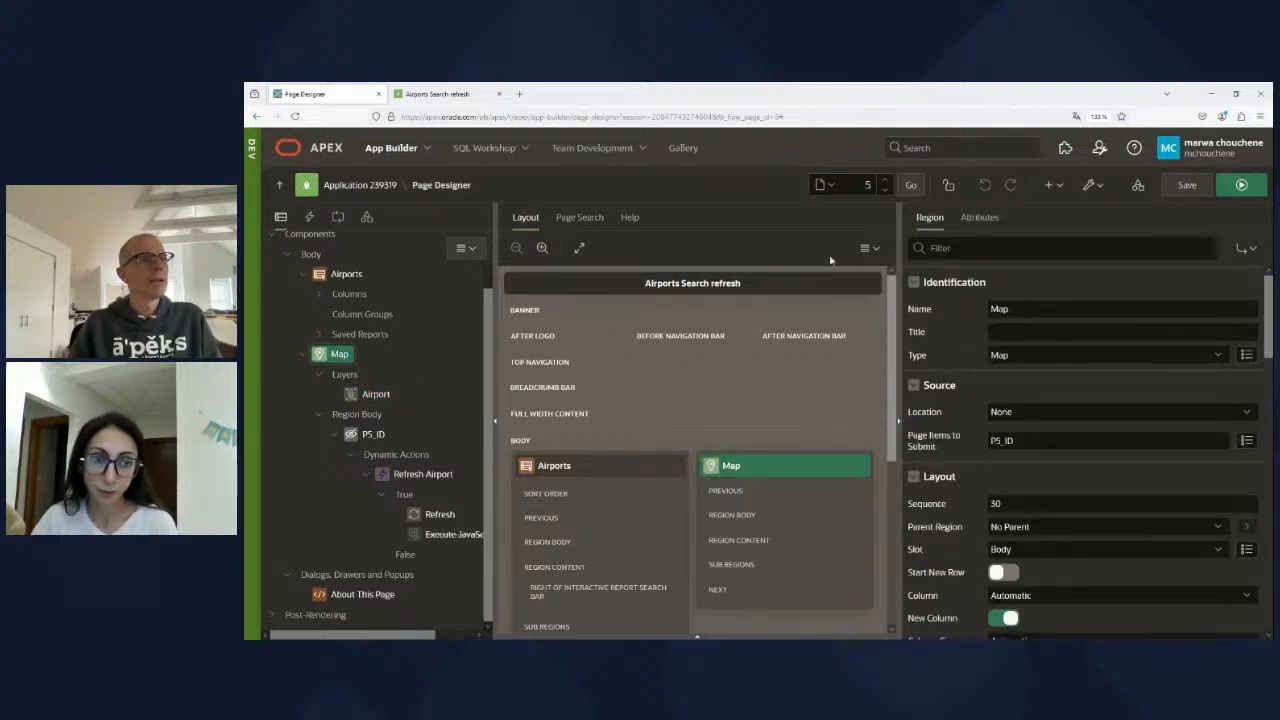
click(979, 217)
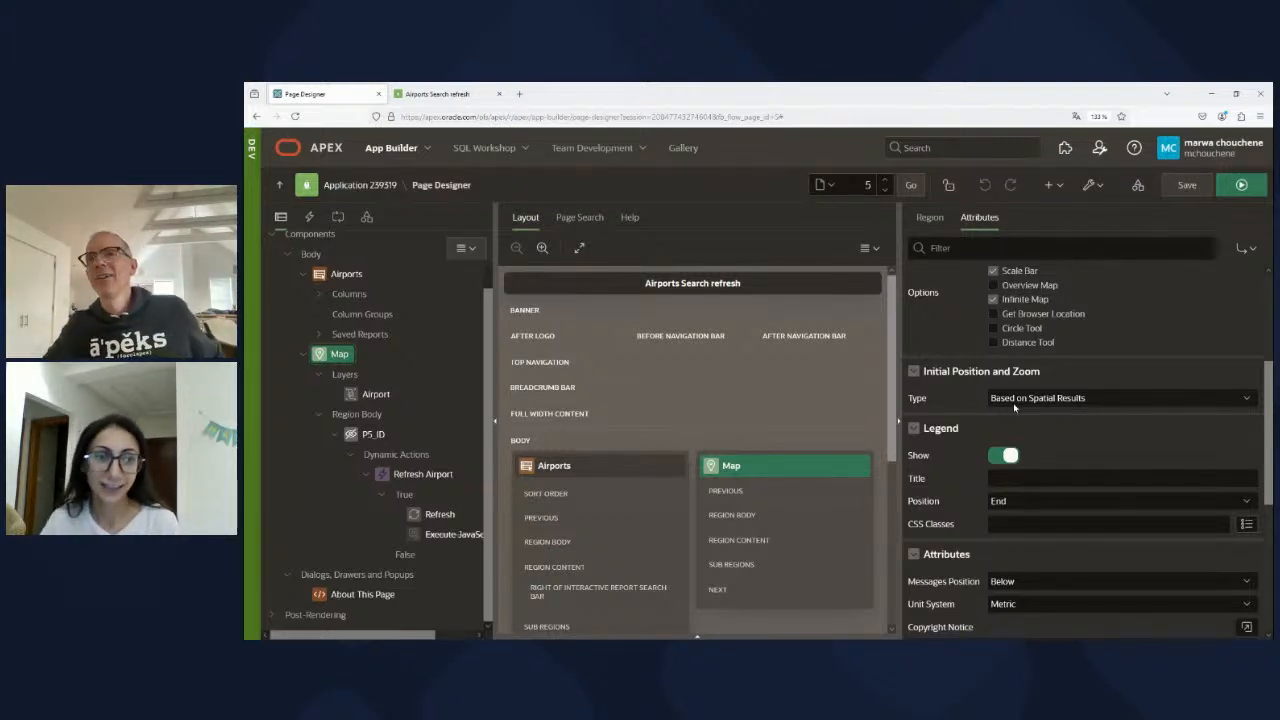
mouse_move(1055, 285)
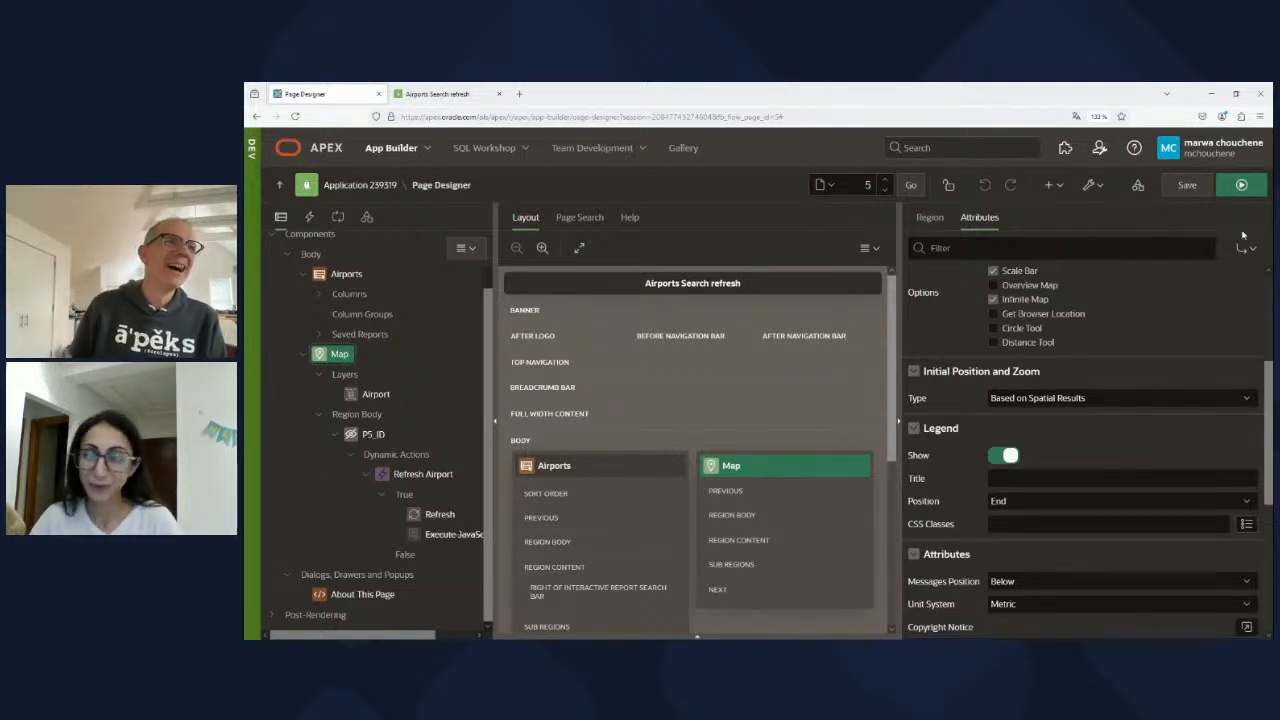
click(1241, 185)
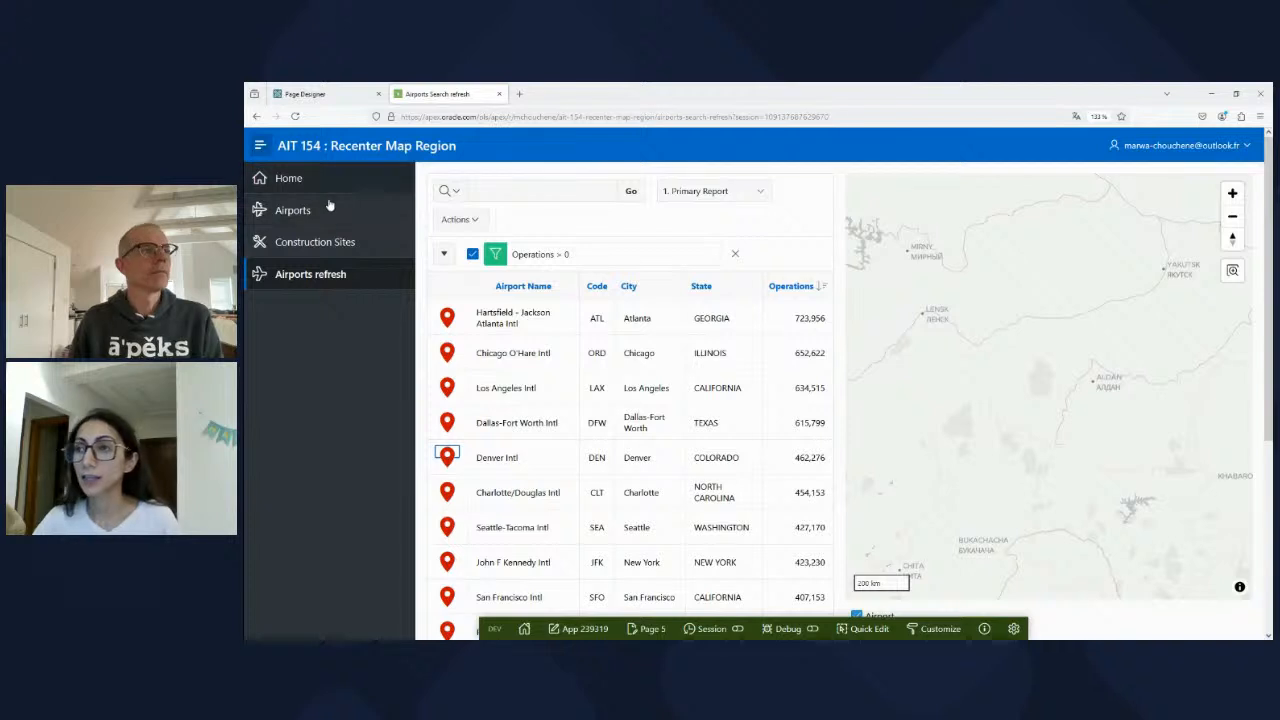
Step: Centre the Airports Search map on O'Hare, Denver, Seattle-Tacoma, Los Angeles and Dallas-Fort Worth
click(293, 210)
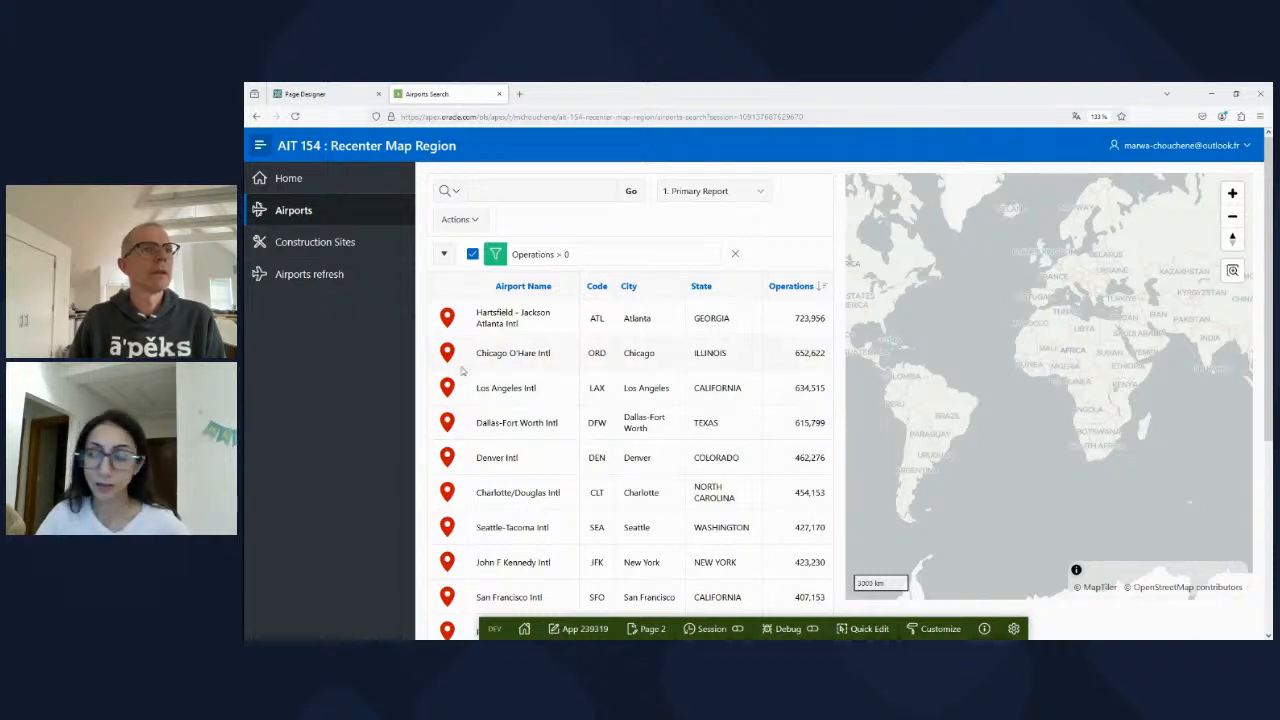
click(447, 352)
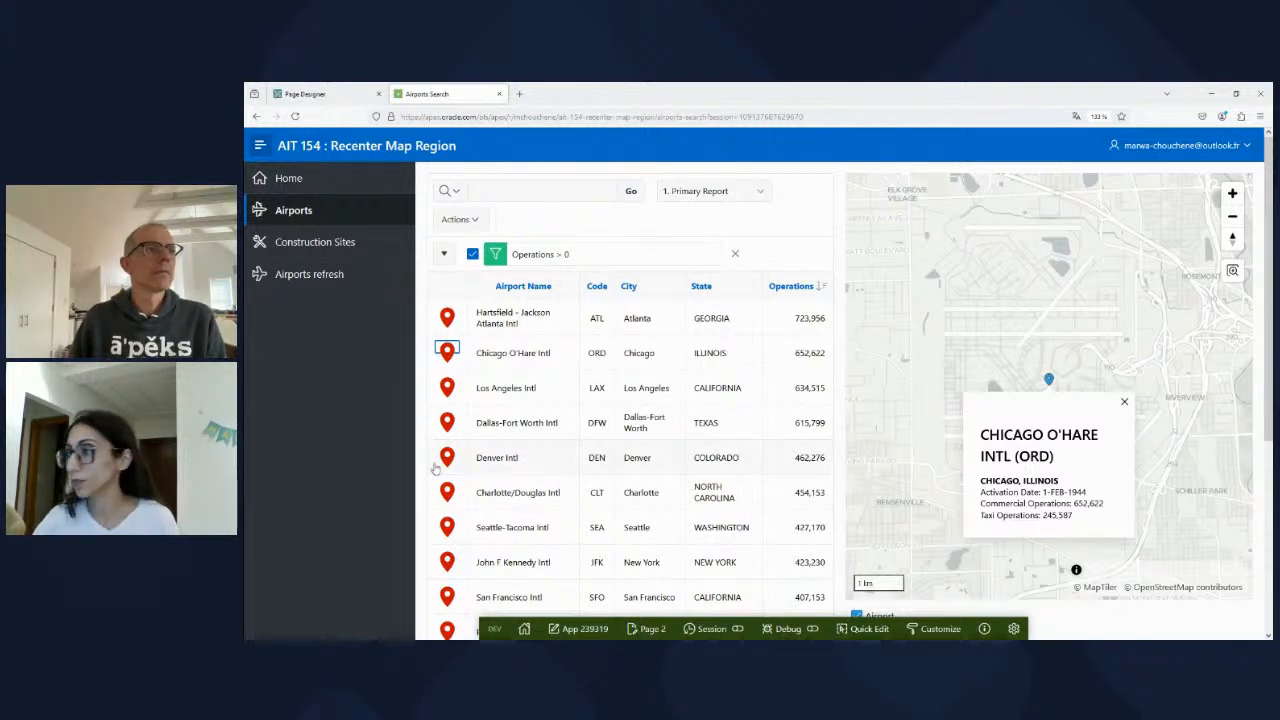
click(447, 457)
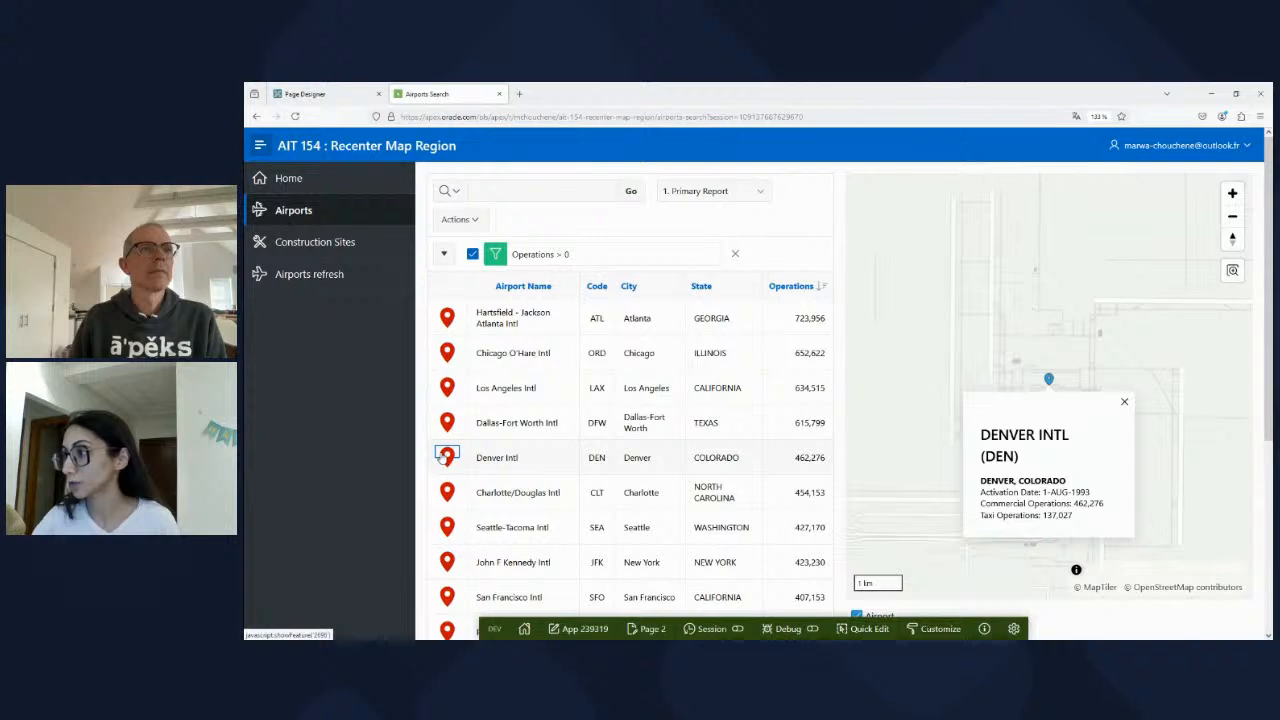
click(447, 527)
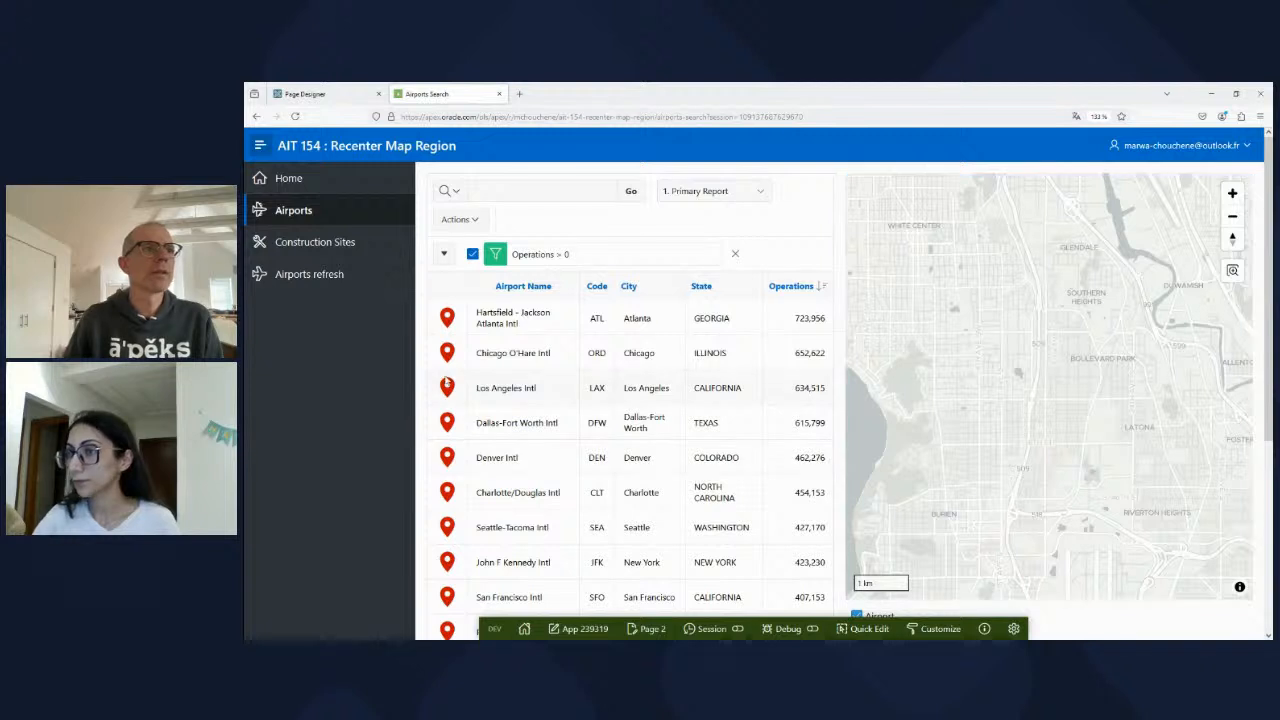
click(447, 387)
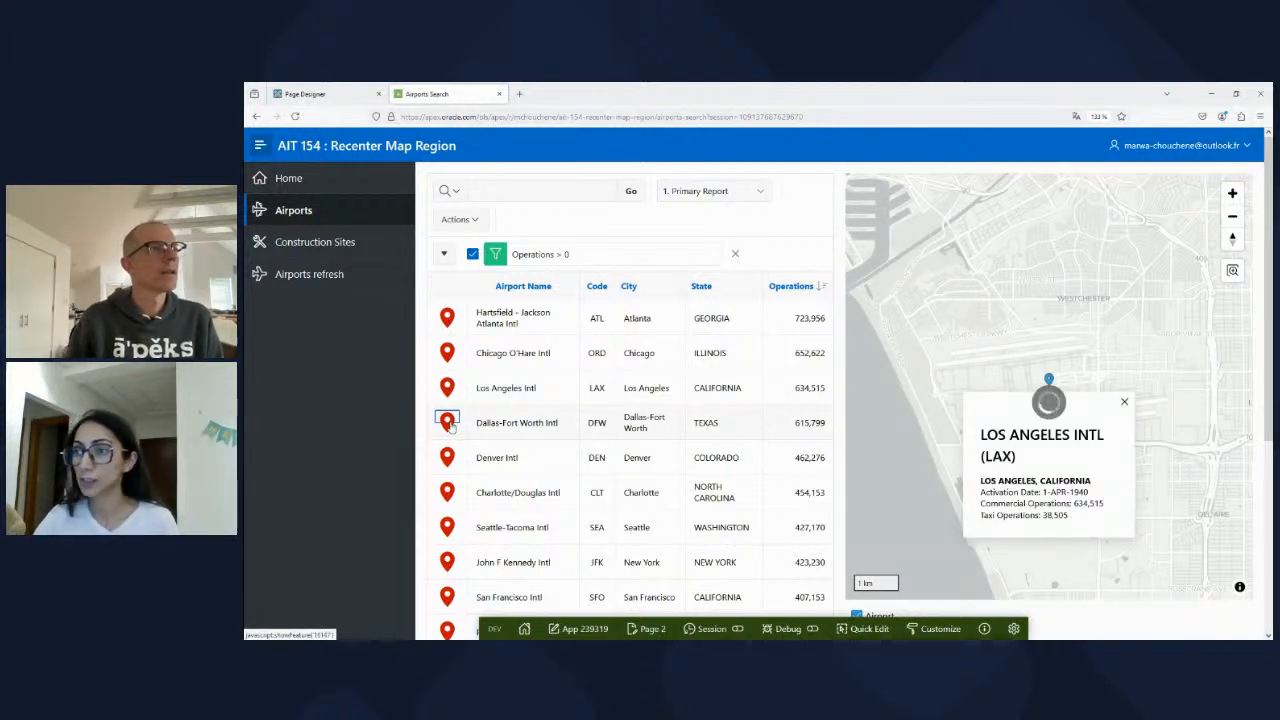
click(447, 421)
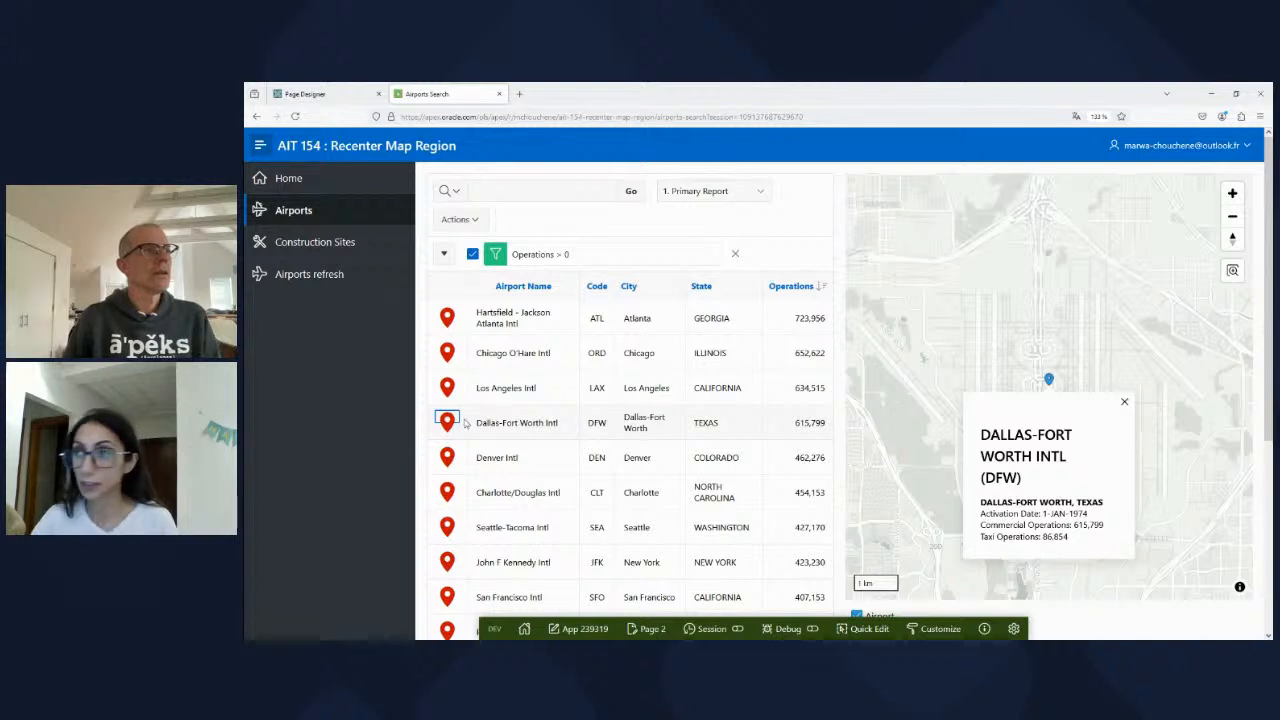
click(305, 93)
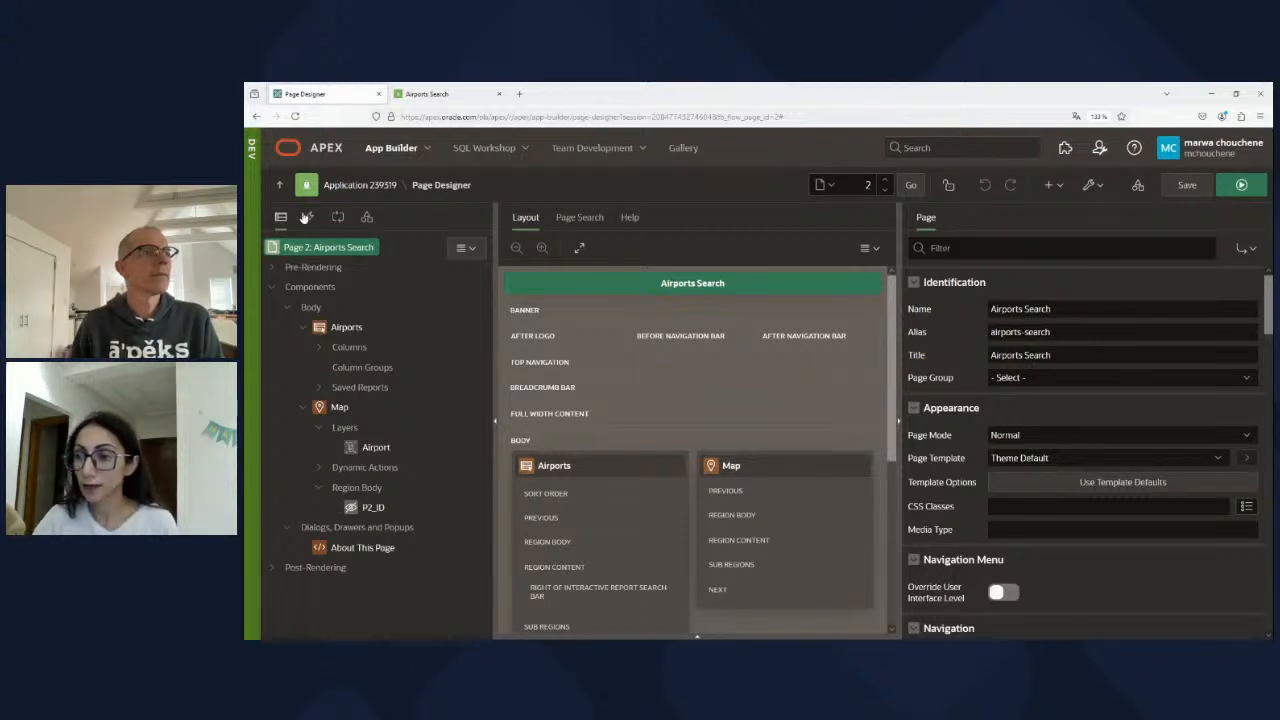
Step: Expand page 2's Show Feature Execute JavaScript Code action into the full code editor
click(309, 217)
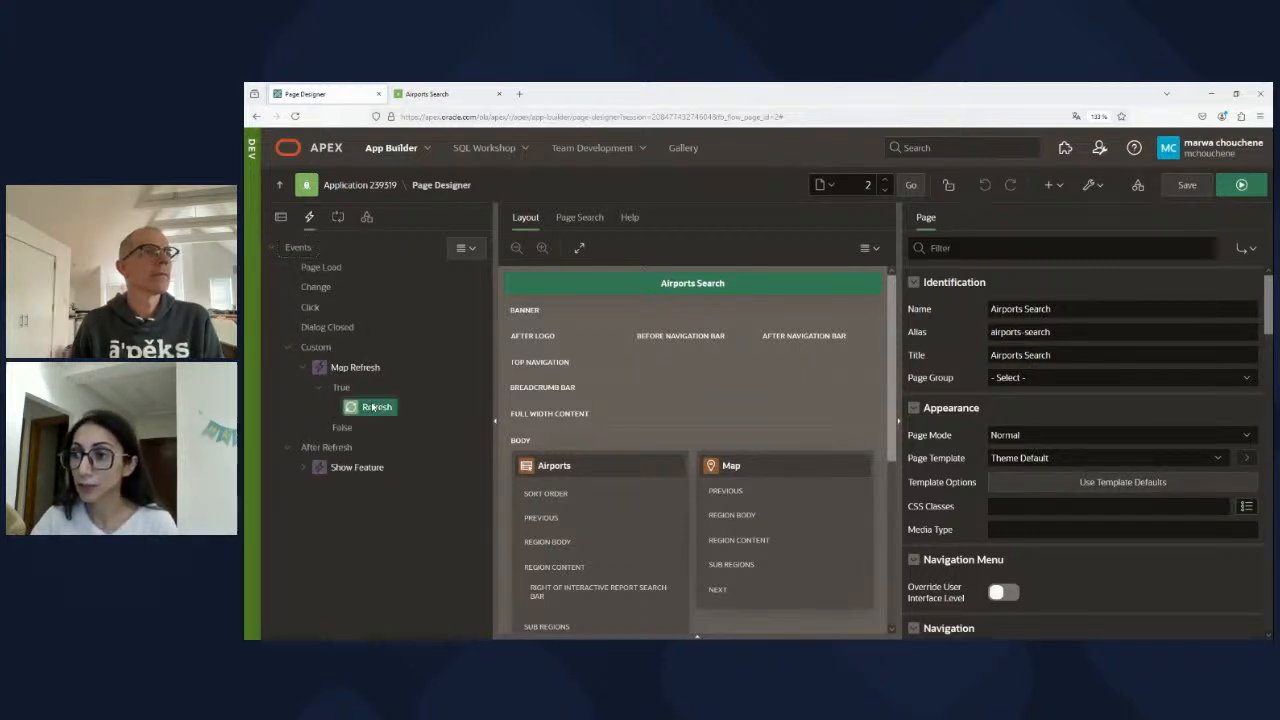
click(377, 406)
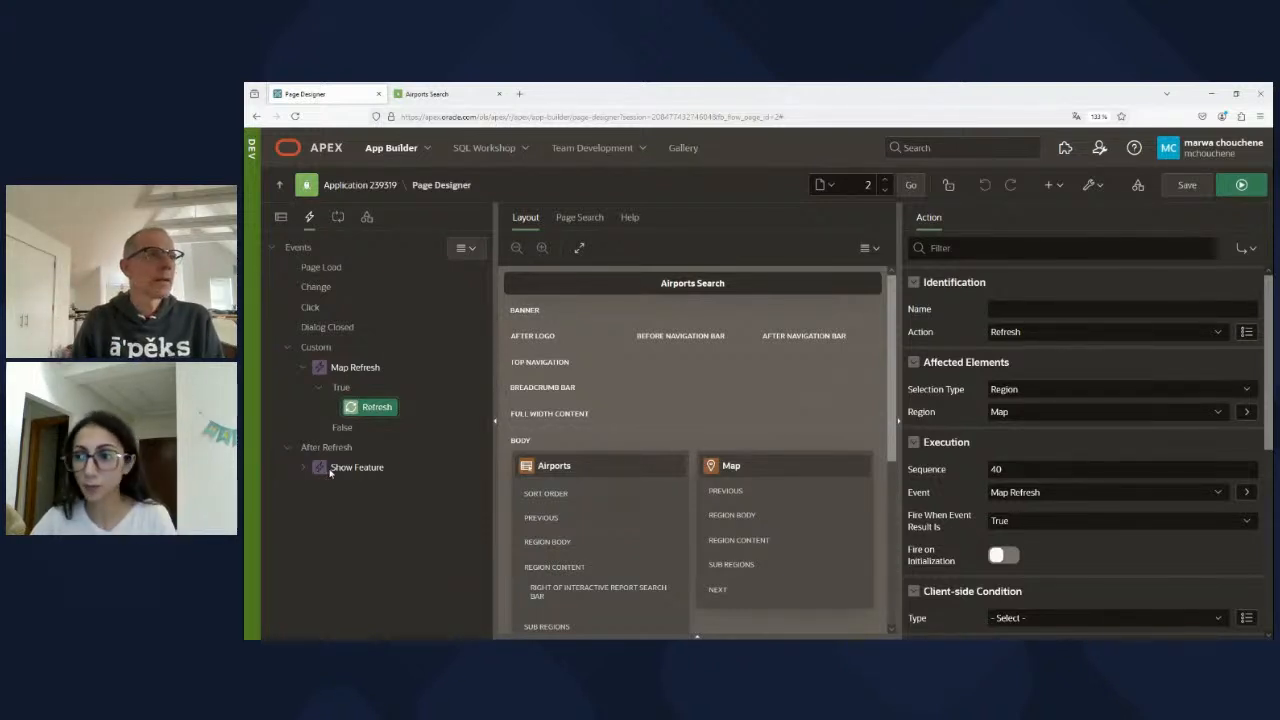
click(357, 467)
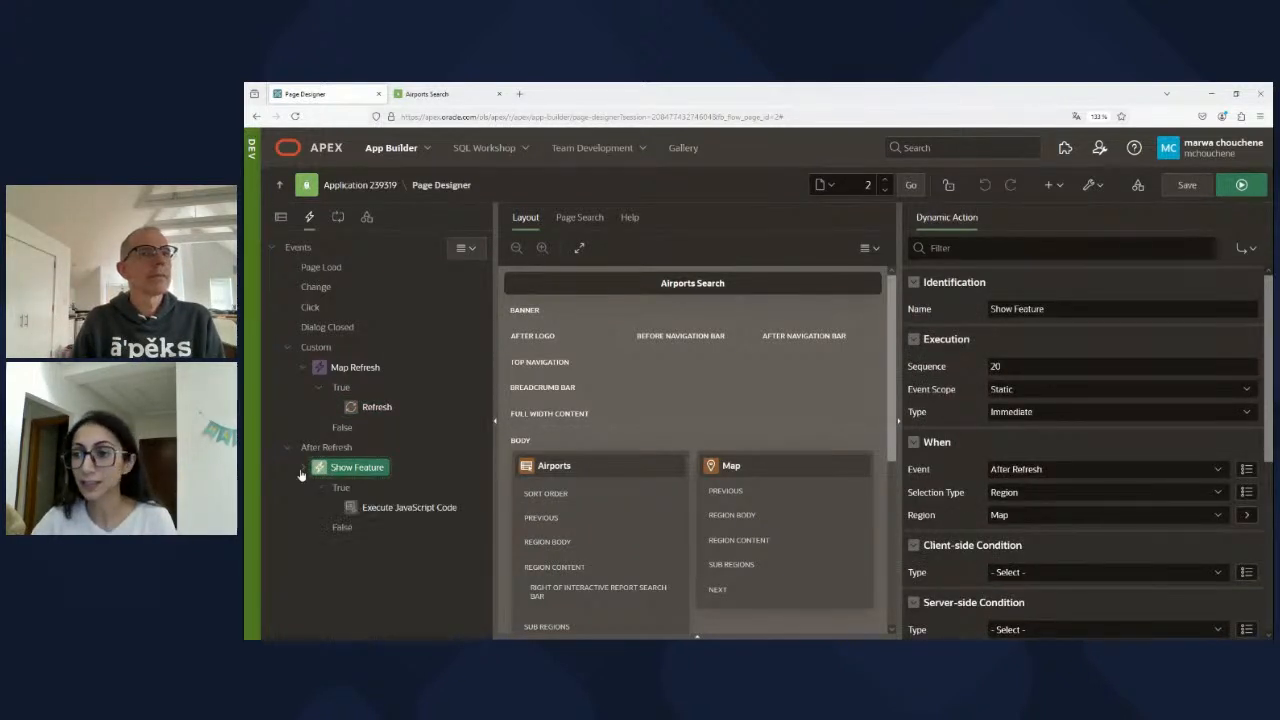
click(409, 507)
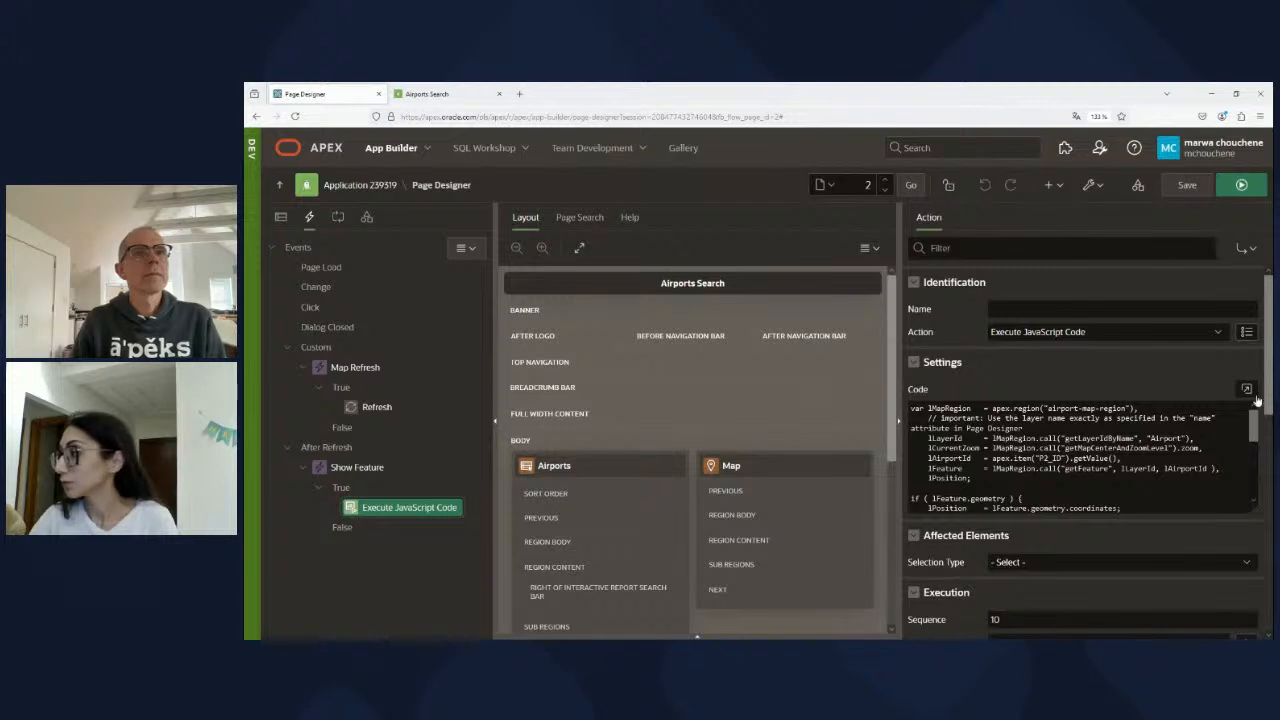
click(1246, 388)
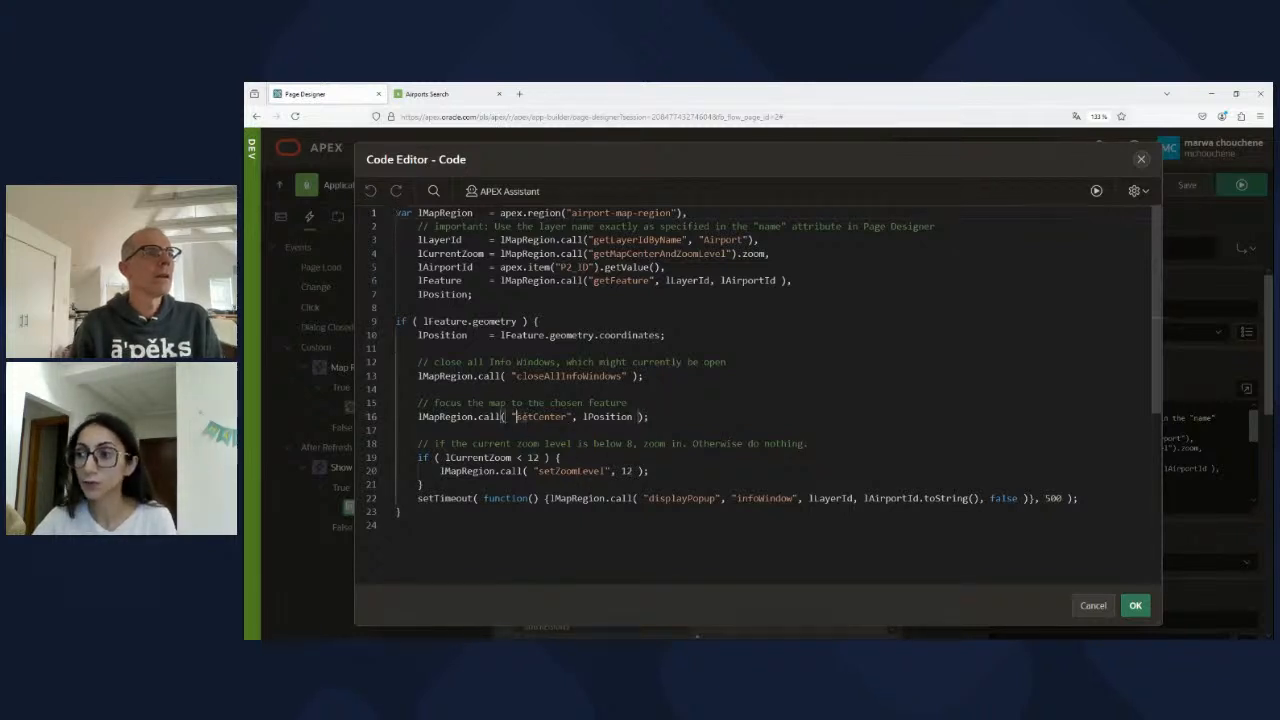
Step: Select setCenter in the Show Feature code, then return to the running Airports Search page
double_click(540, 417)
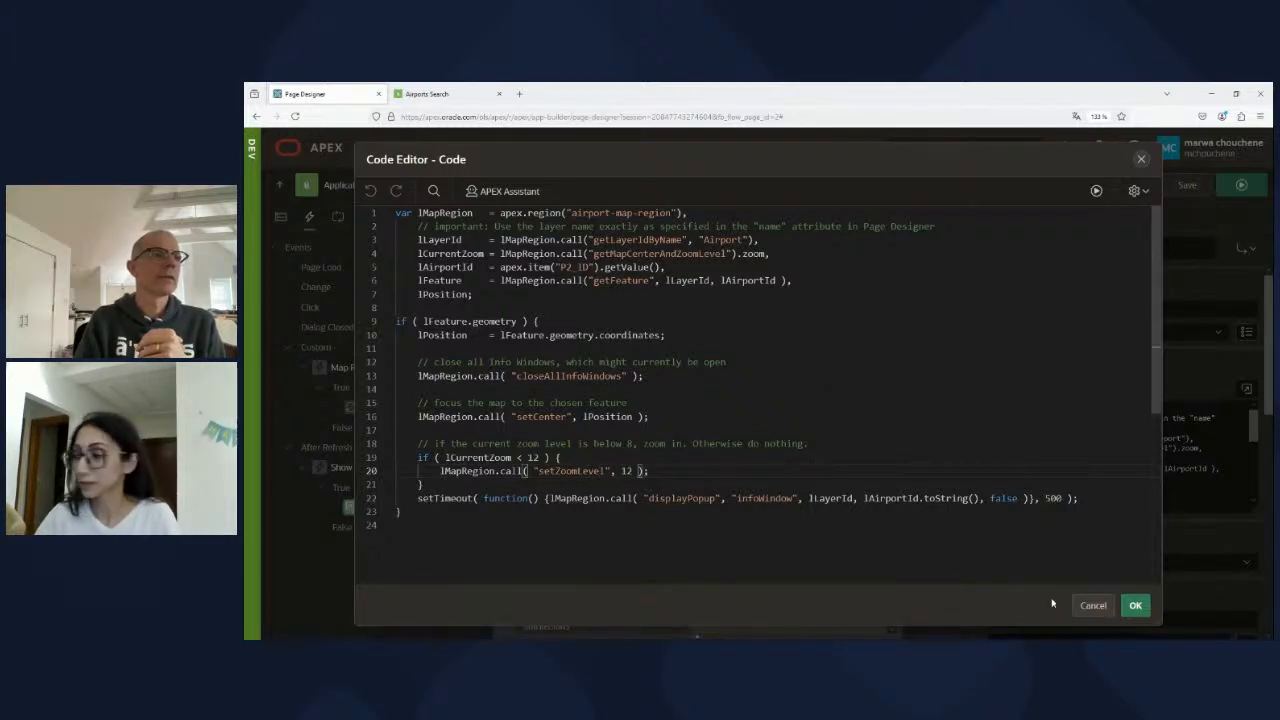
click(1135, 605)
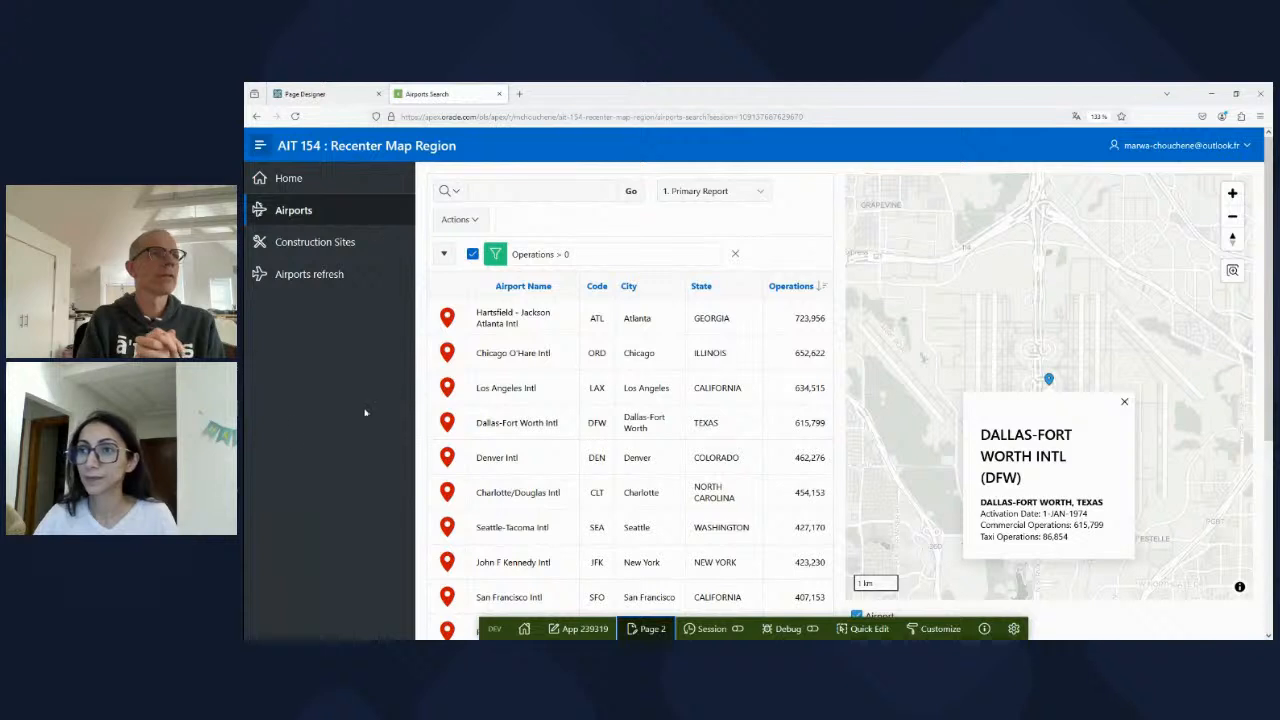
mouse_move(315, 242)
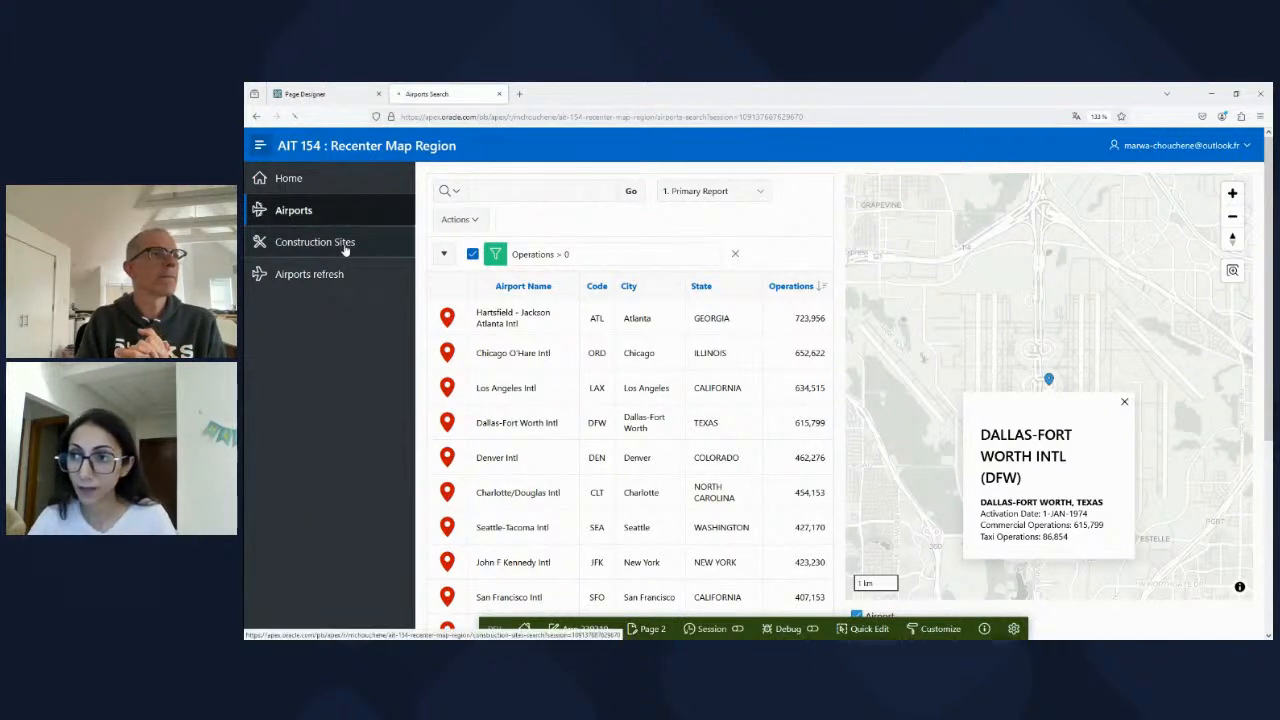
Step: Zoom the Construction Sites map onto Construction Site 3, then open page 3 for editing
click(315, 242)
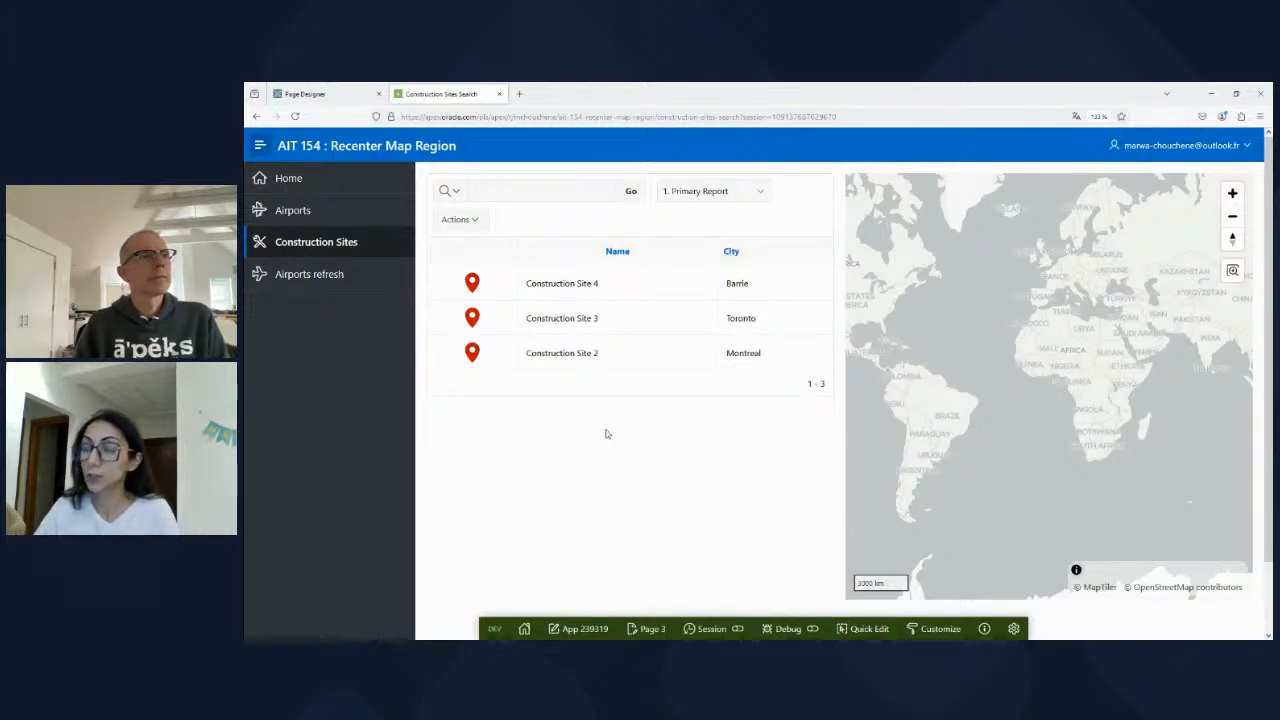
click(472, 315)
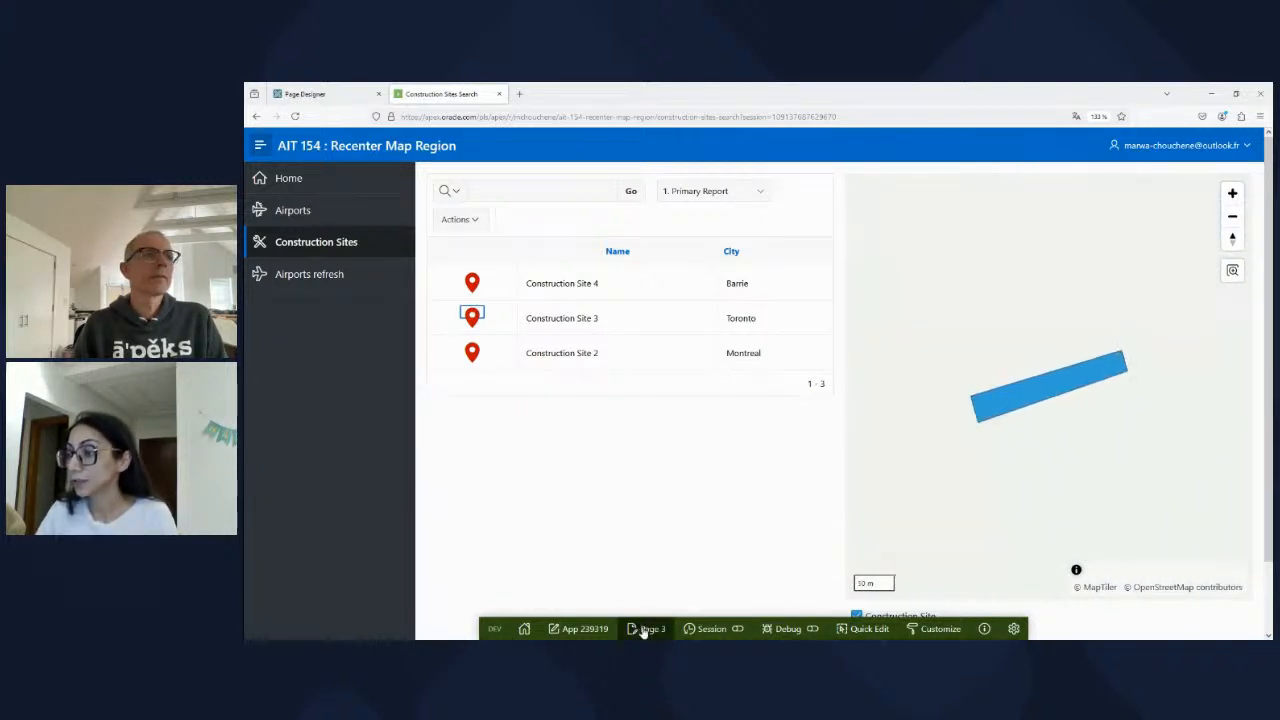
click(646, 628)
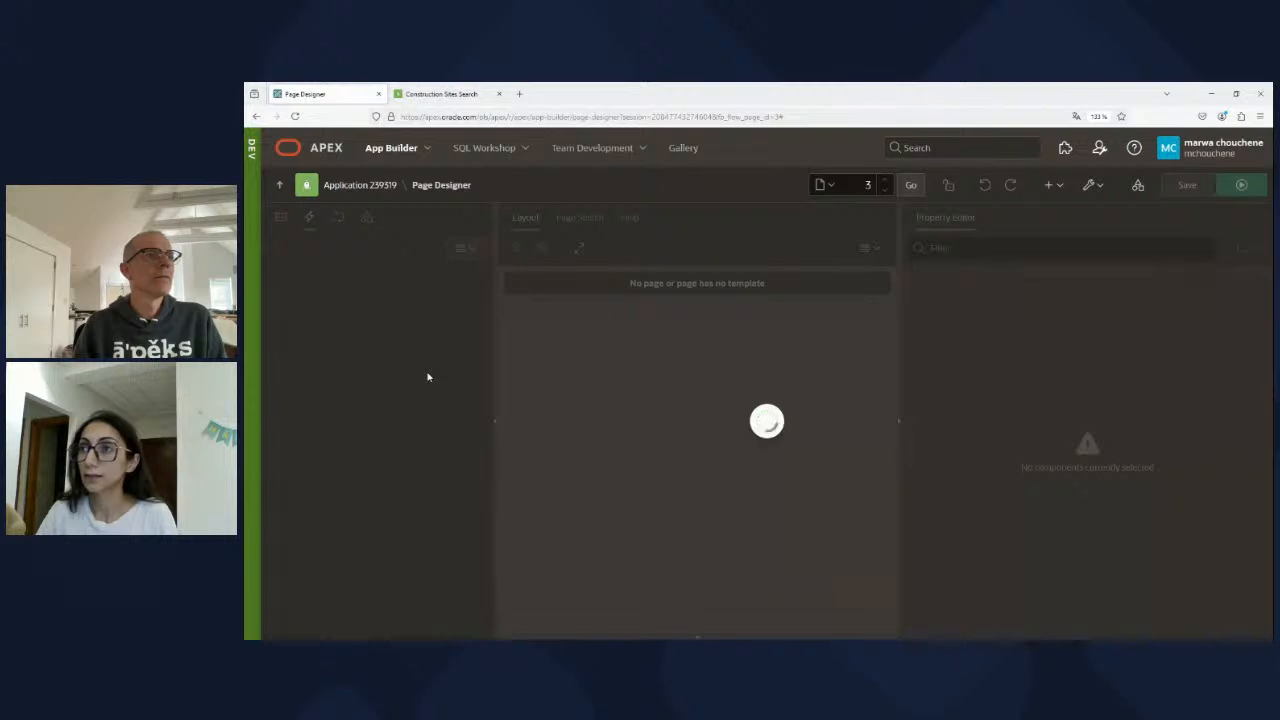
mouse_move(366, 378)
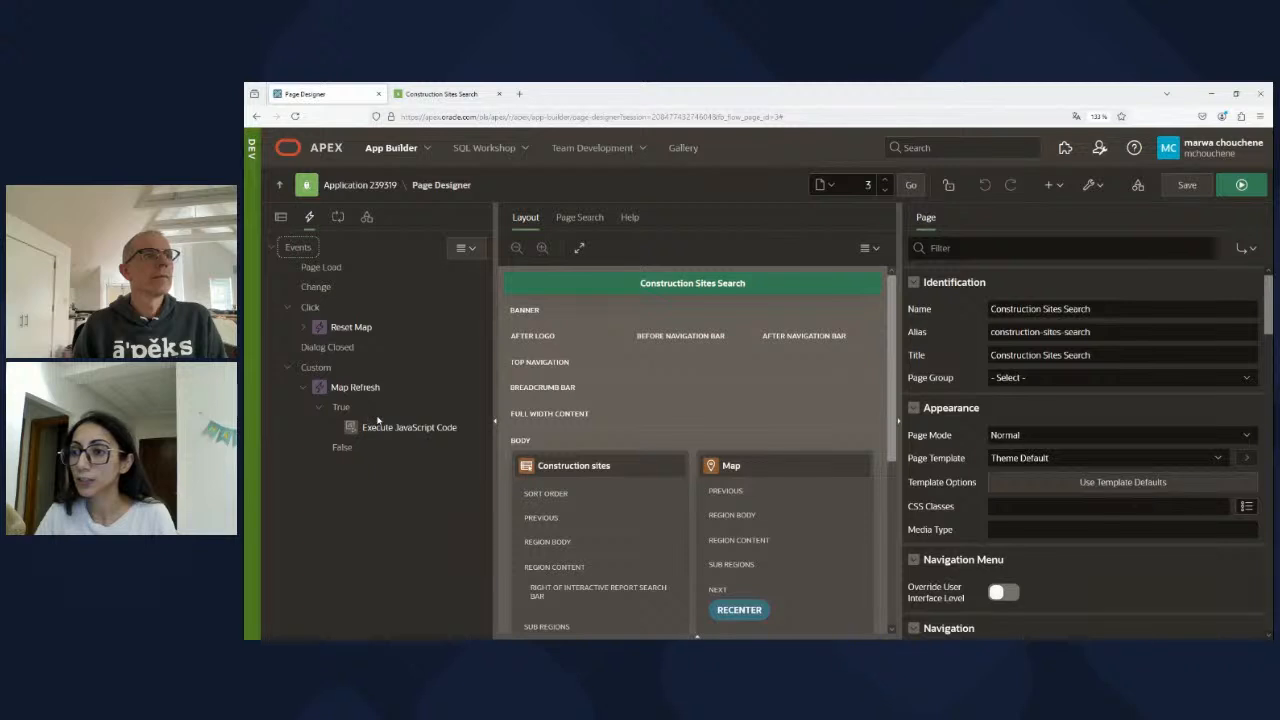
Step: View Map Refresh's apex.region().reset() JavaScript in the code editor, then return to the app
click(409, 427)
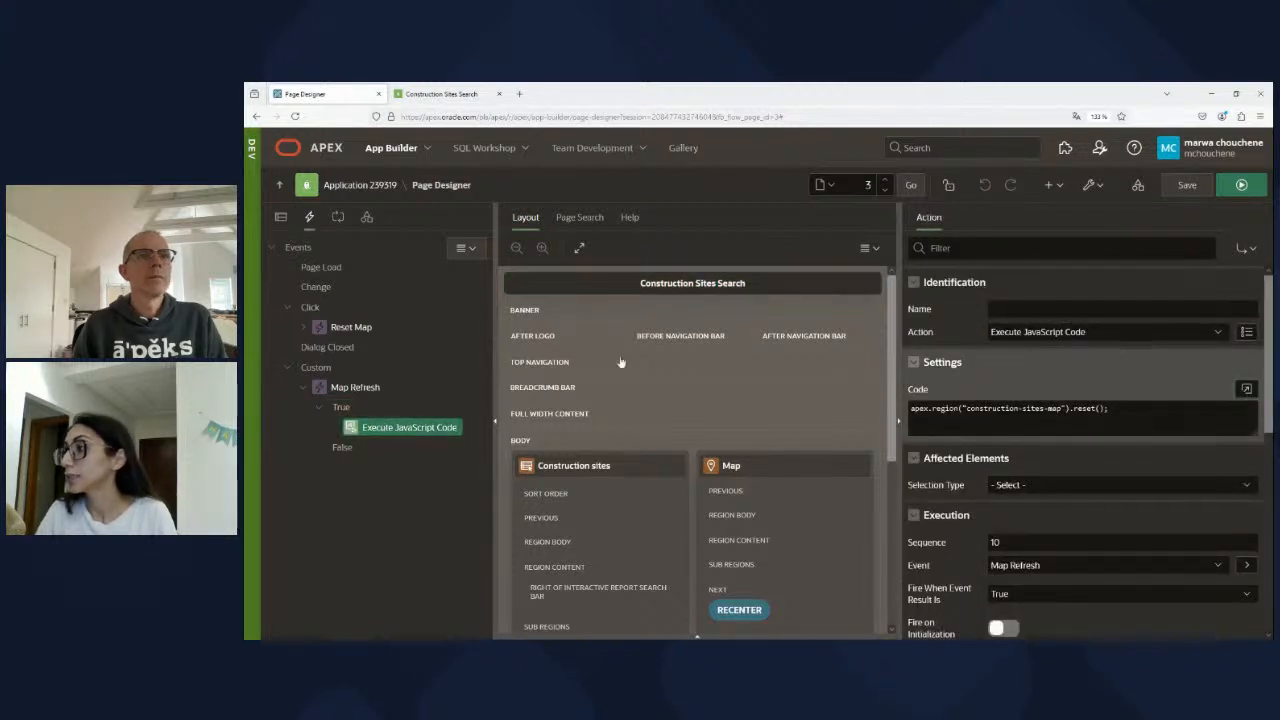
click(1246, 388)
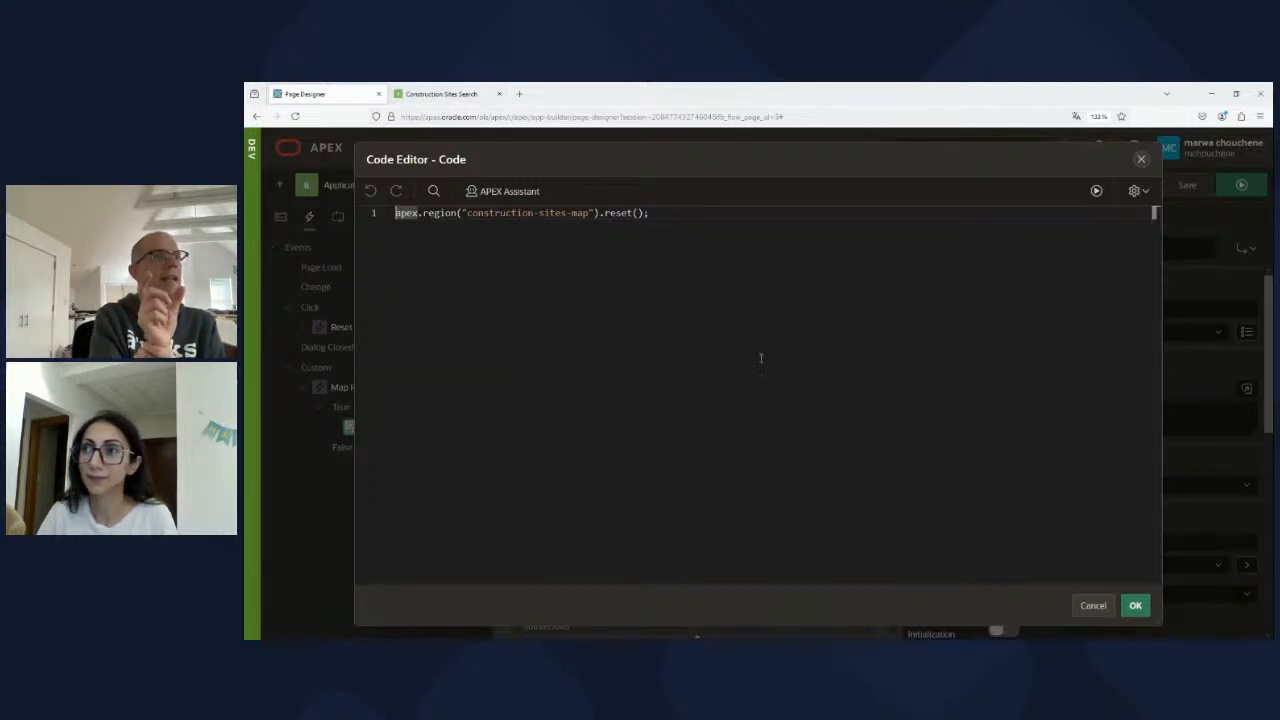
mouse_move(968, 511)
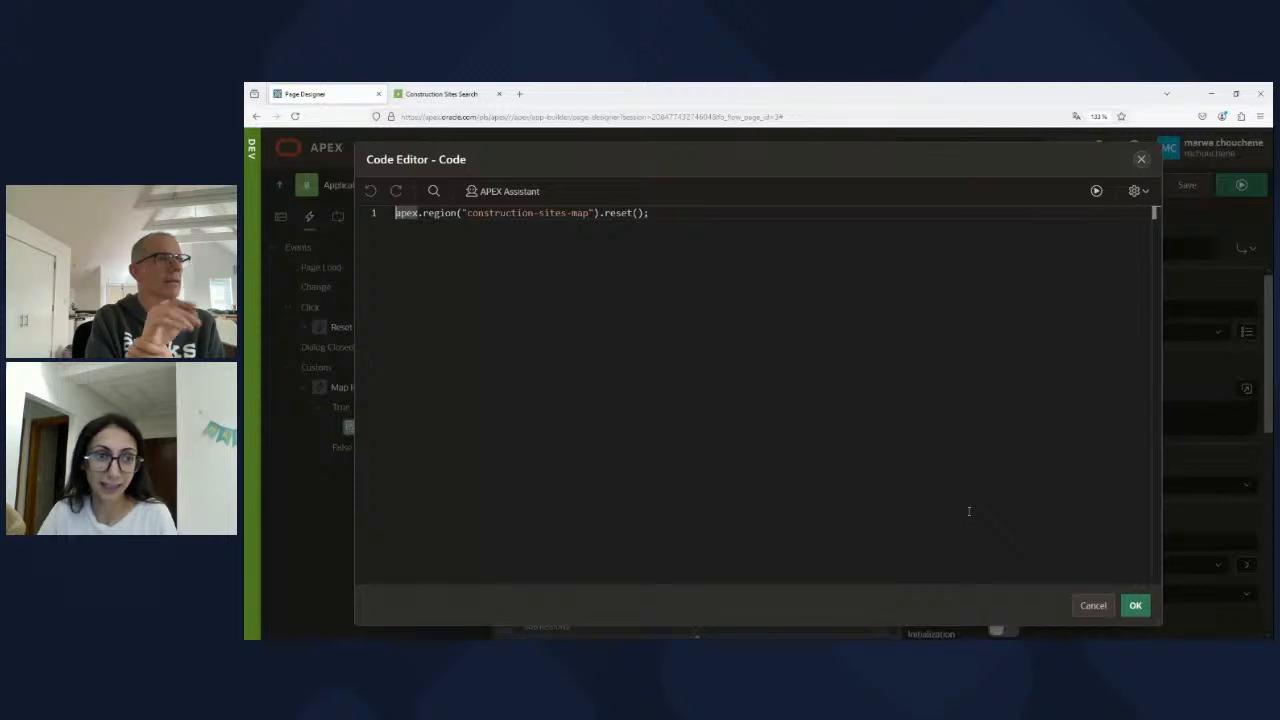
click(1135, 605)
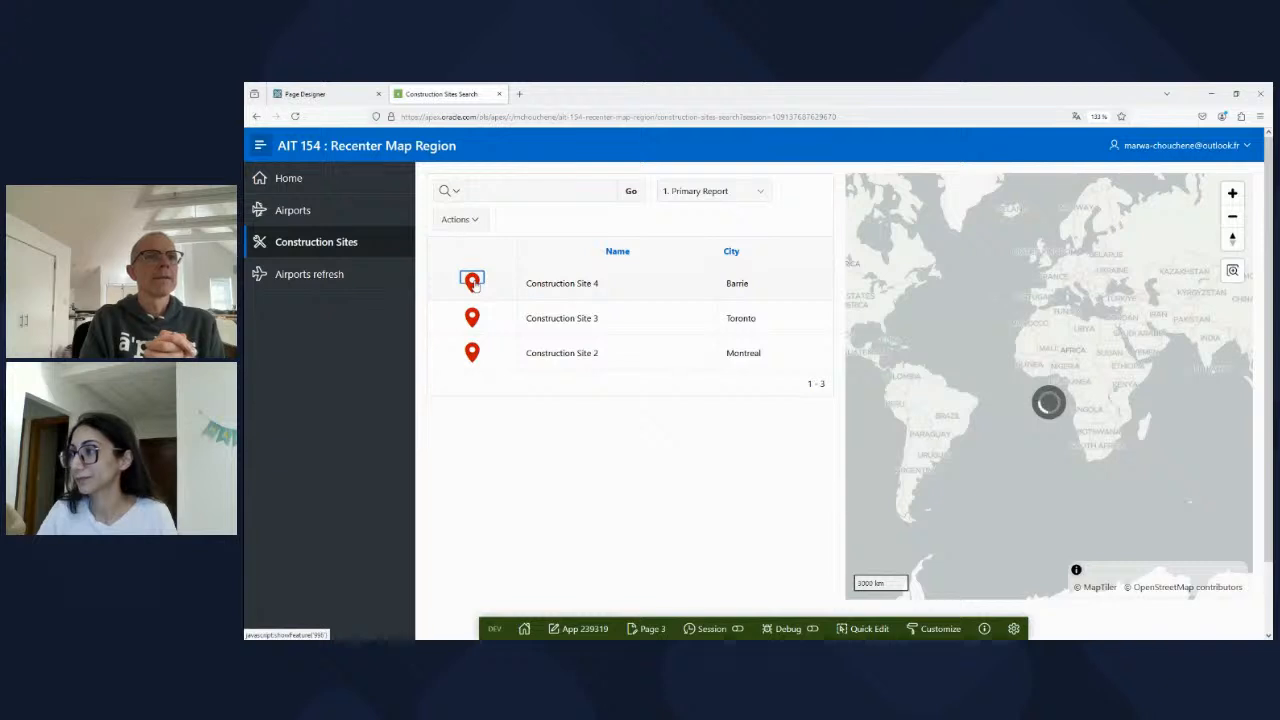
Step: Pick a construction site's report row to zoom the map onto its polygon
click(472, 281)
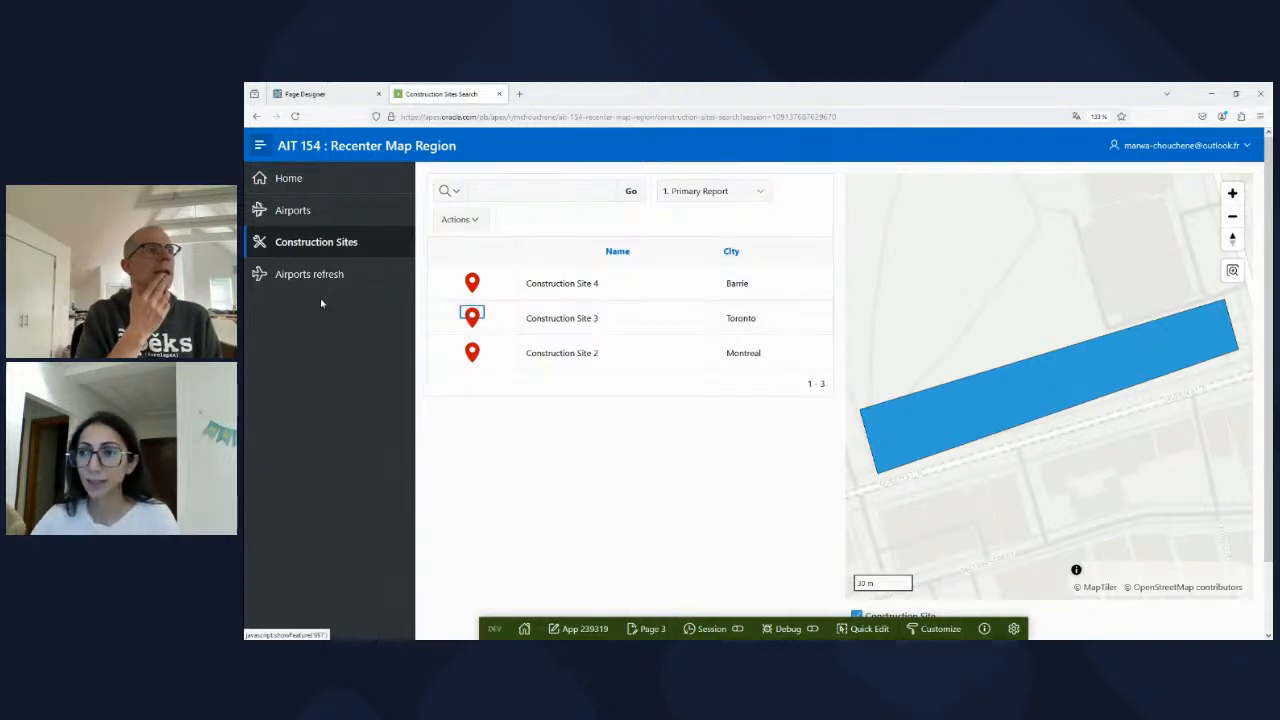
Step: Open the Airports refresh page and load page 5 in Page Designer
click(309, 274)
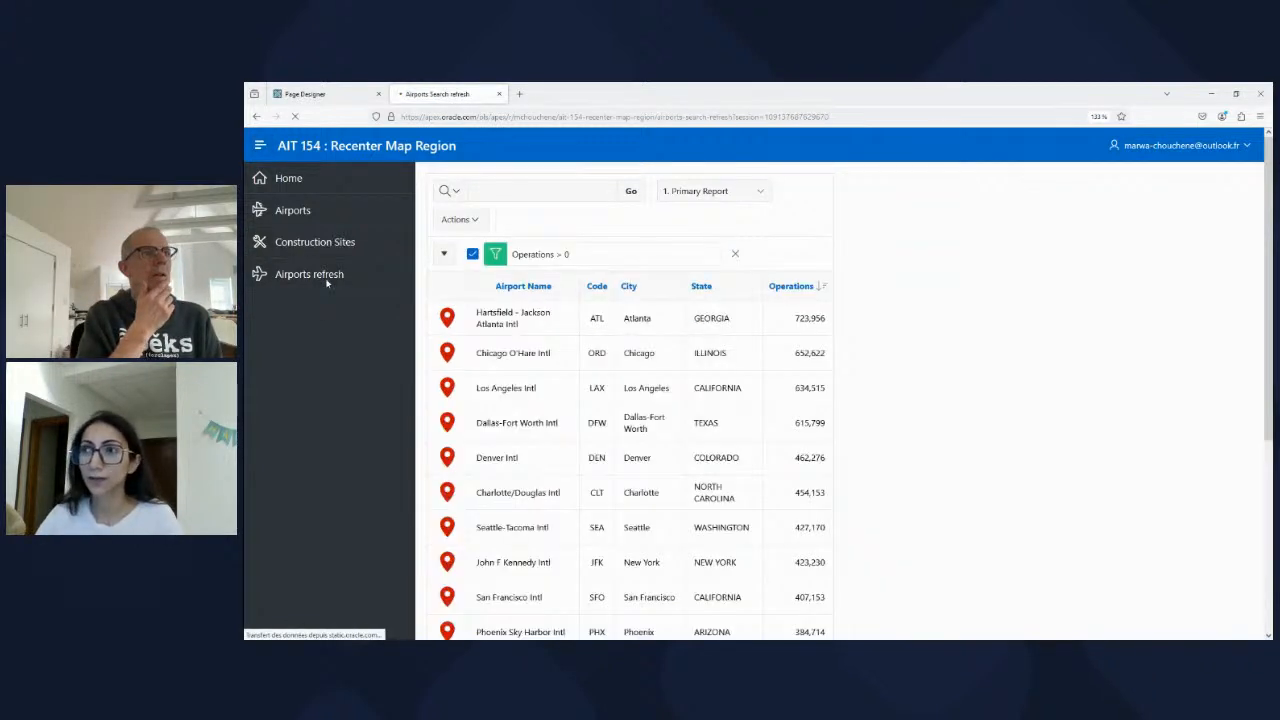
click(309, 274)
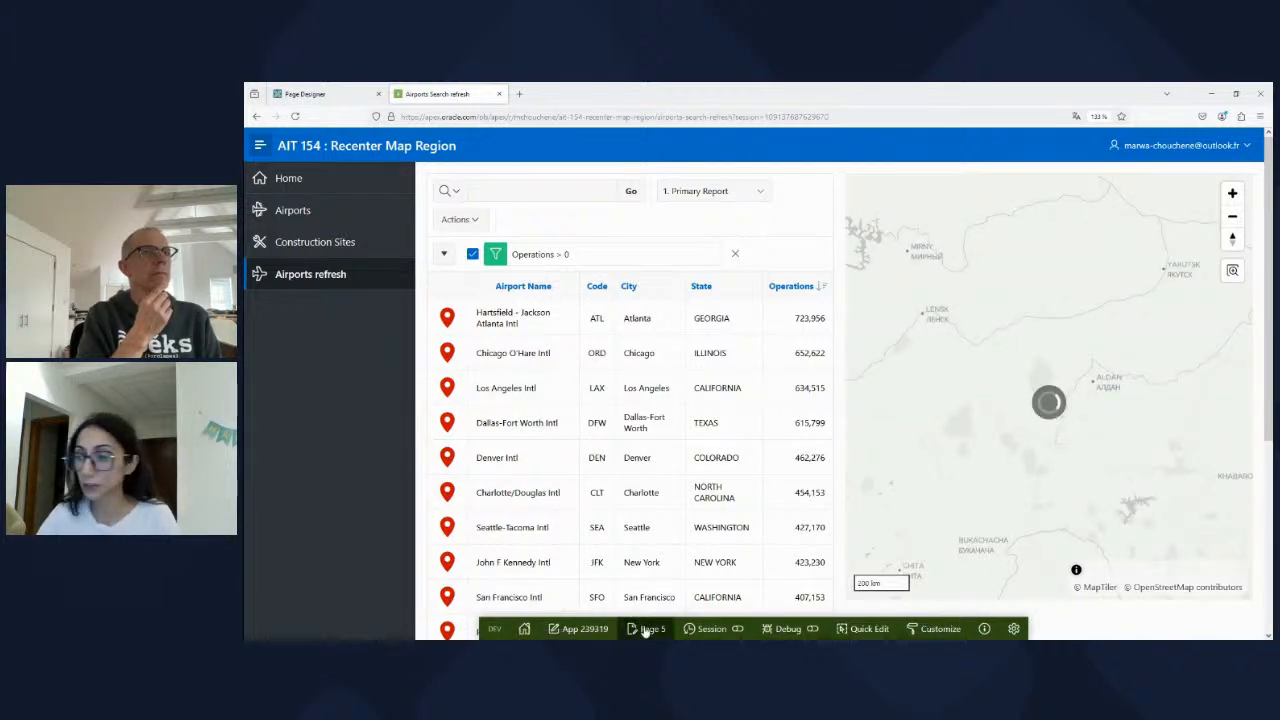
click(645, 628)
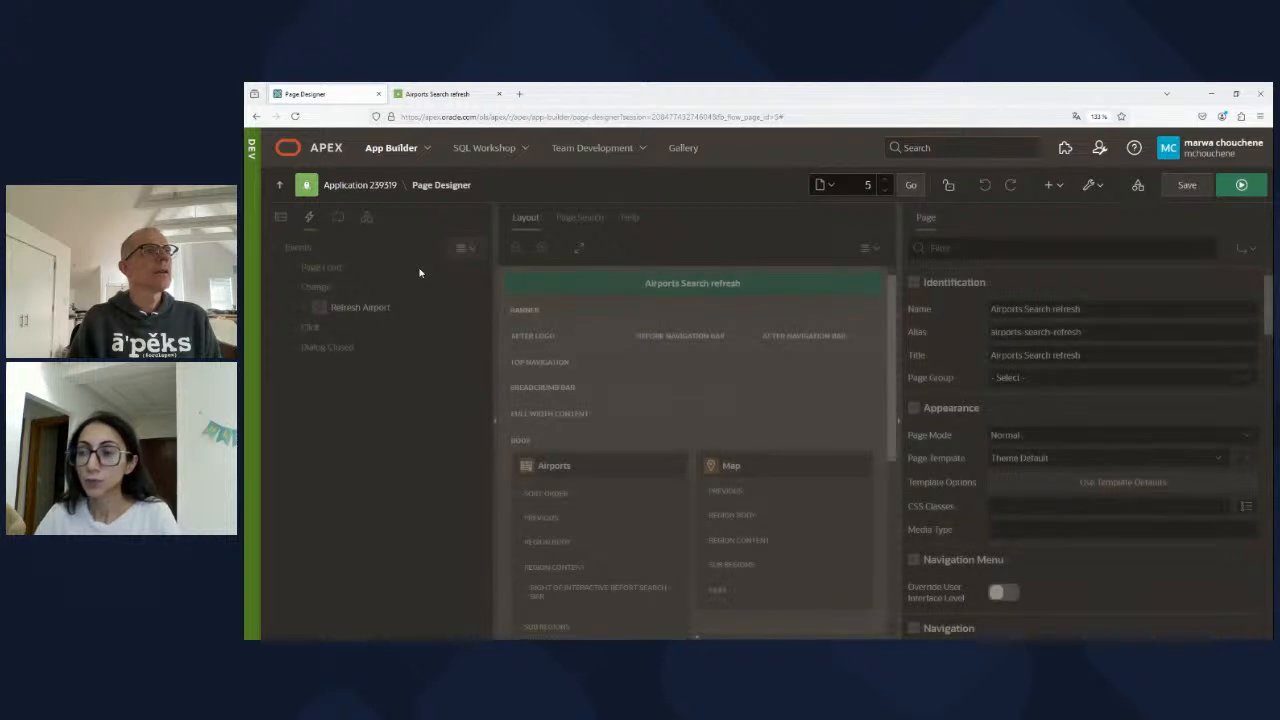
Step: Set the Refresh action's Server-side Condition to Never, save, and run the page
click(409, 367)
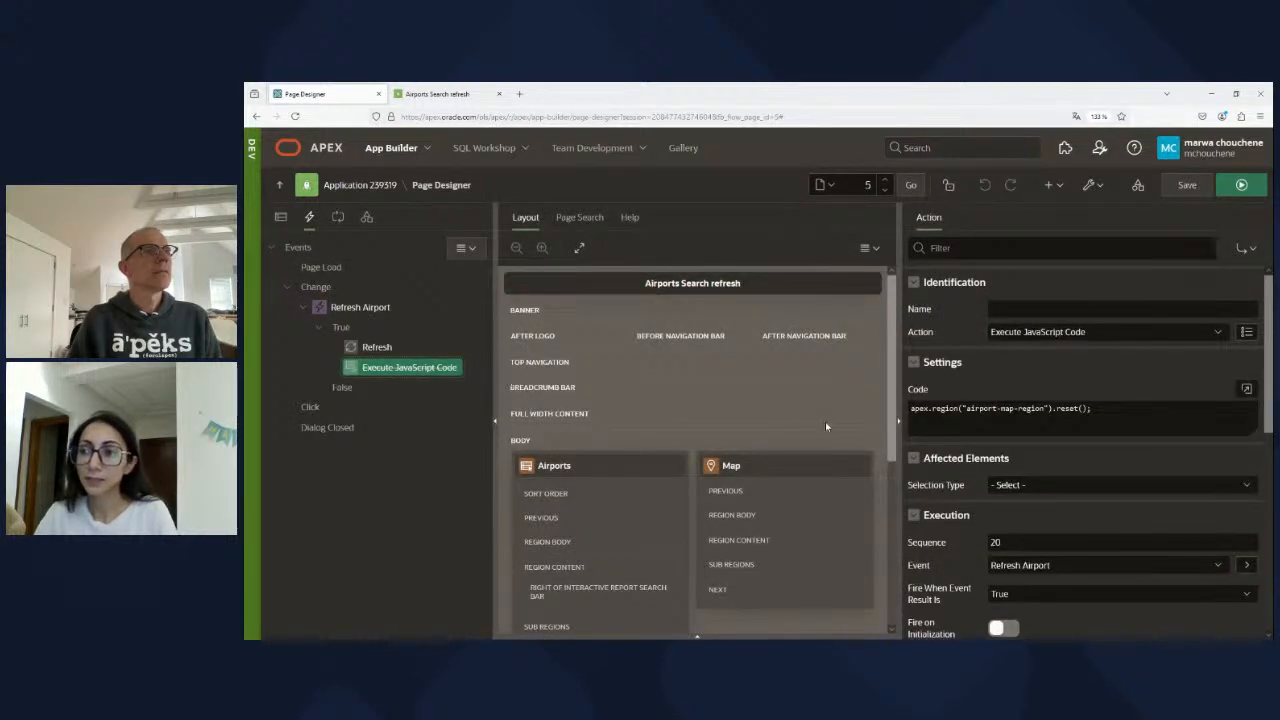
click(377, 346)
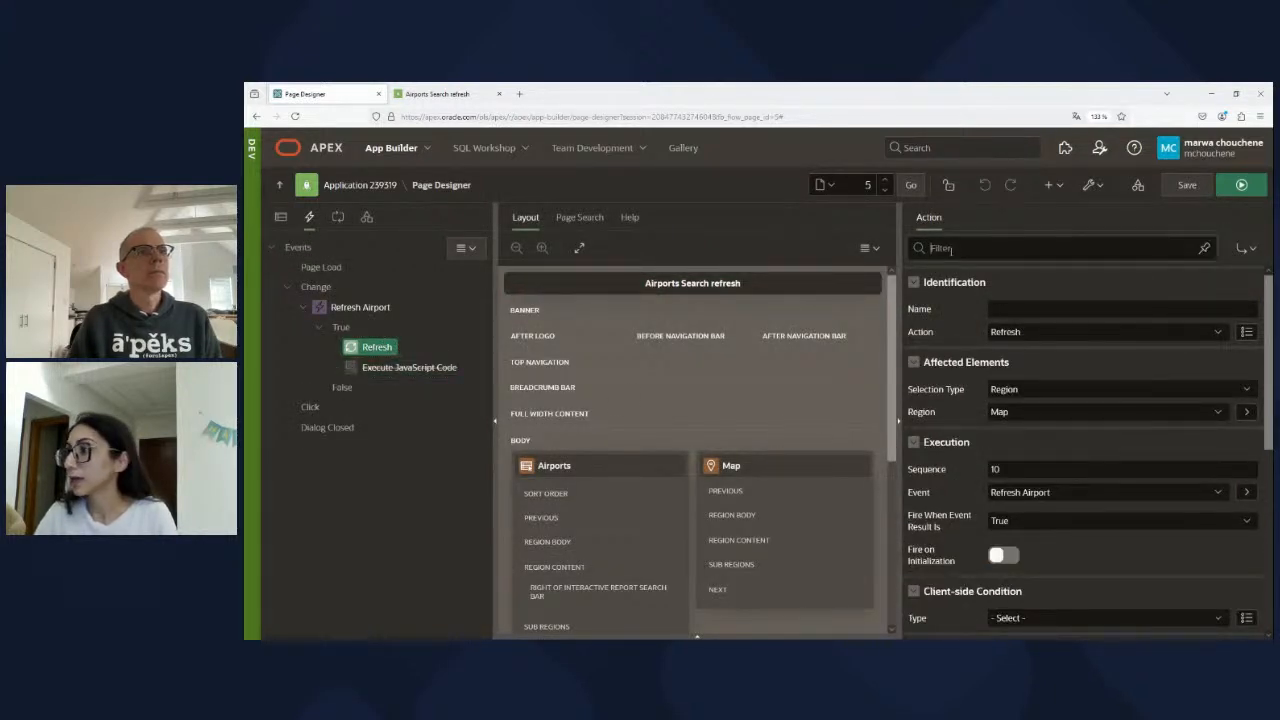
text(ser)
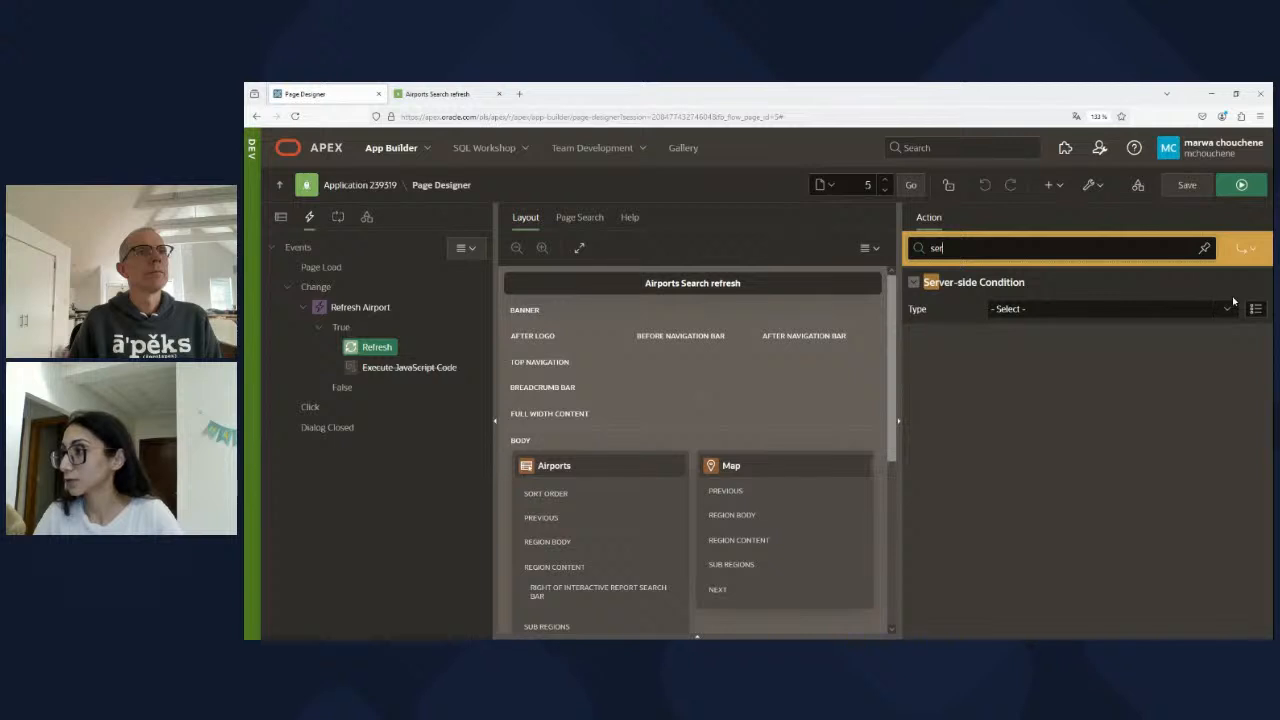
click(1110, 308)
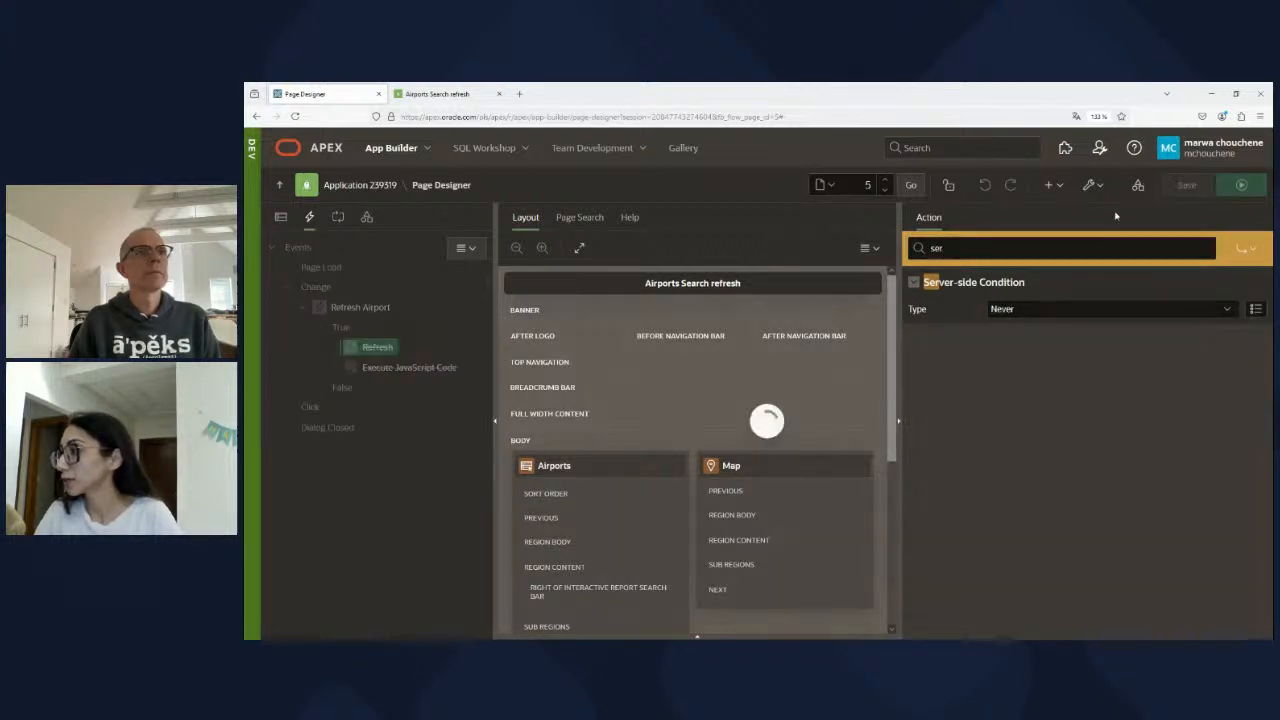
click(1186, 184)
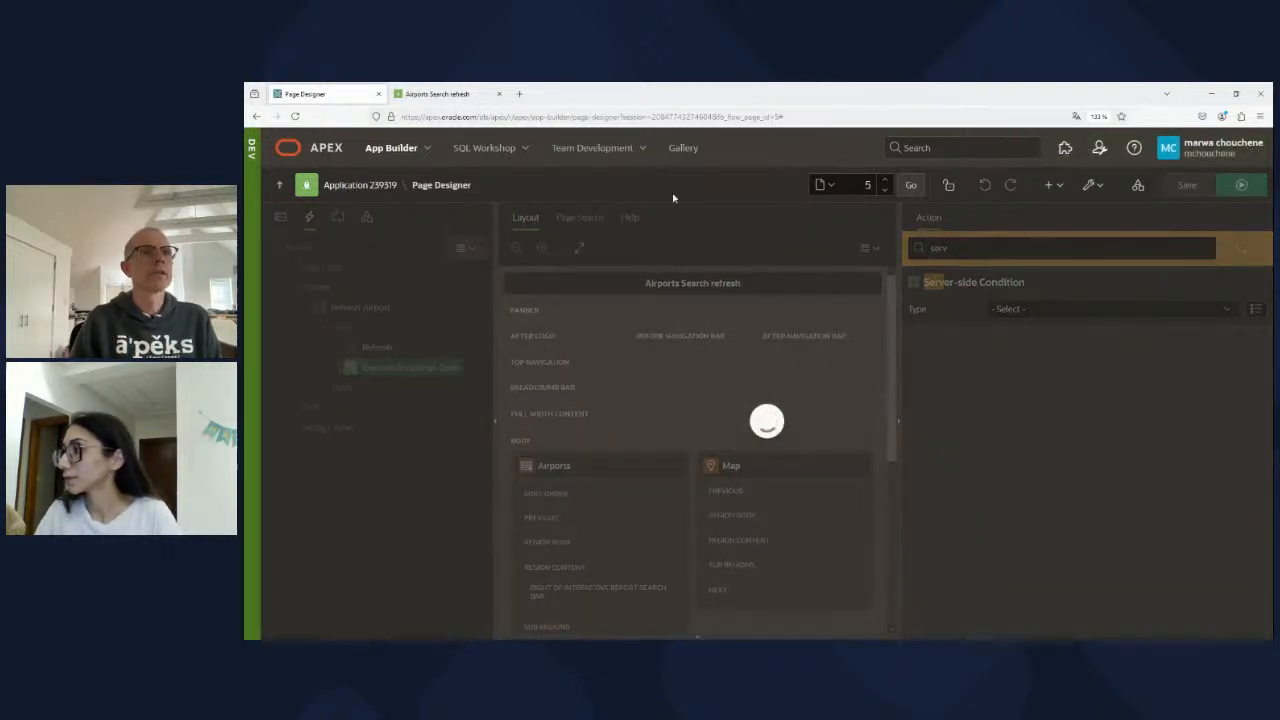
click(1186, 184)
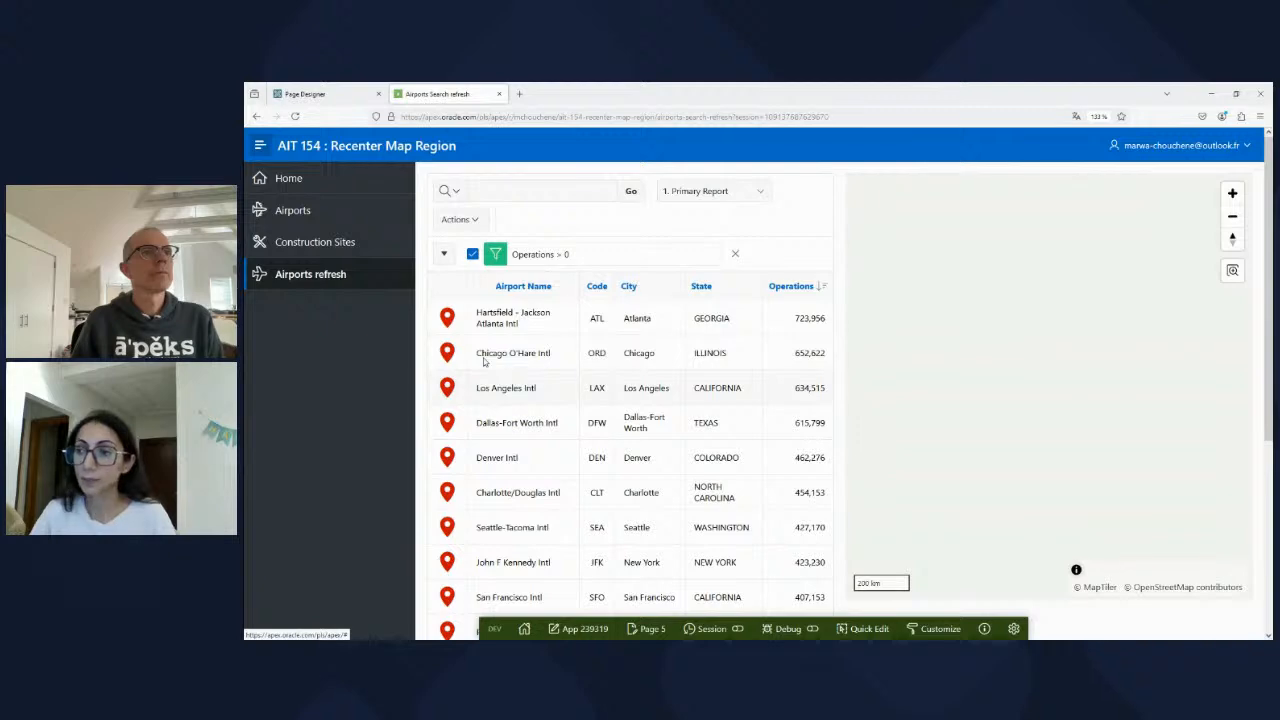
click(328, 93)
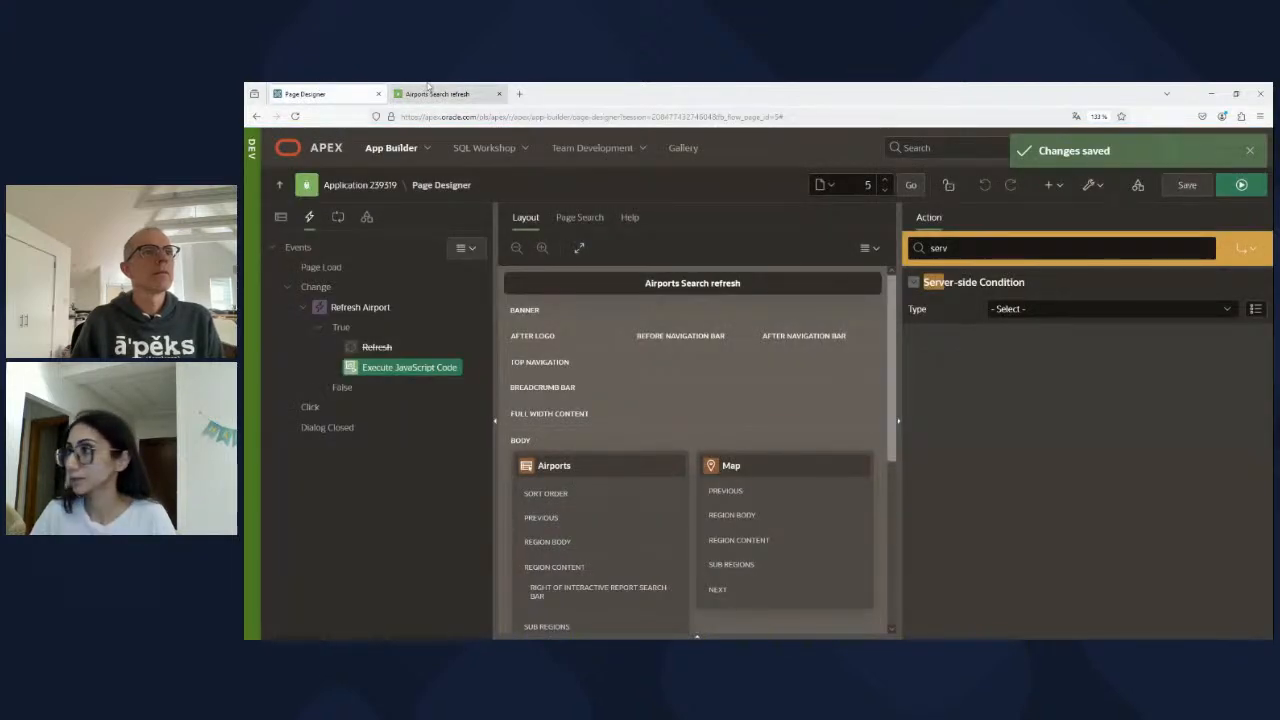
Step: Zoom the map onto Atlanta and Los Angeles Intl, then return to Page Designer
click(445, 93)
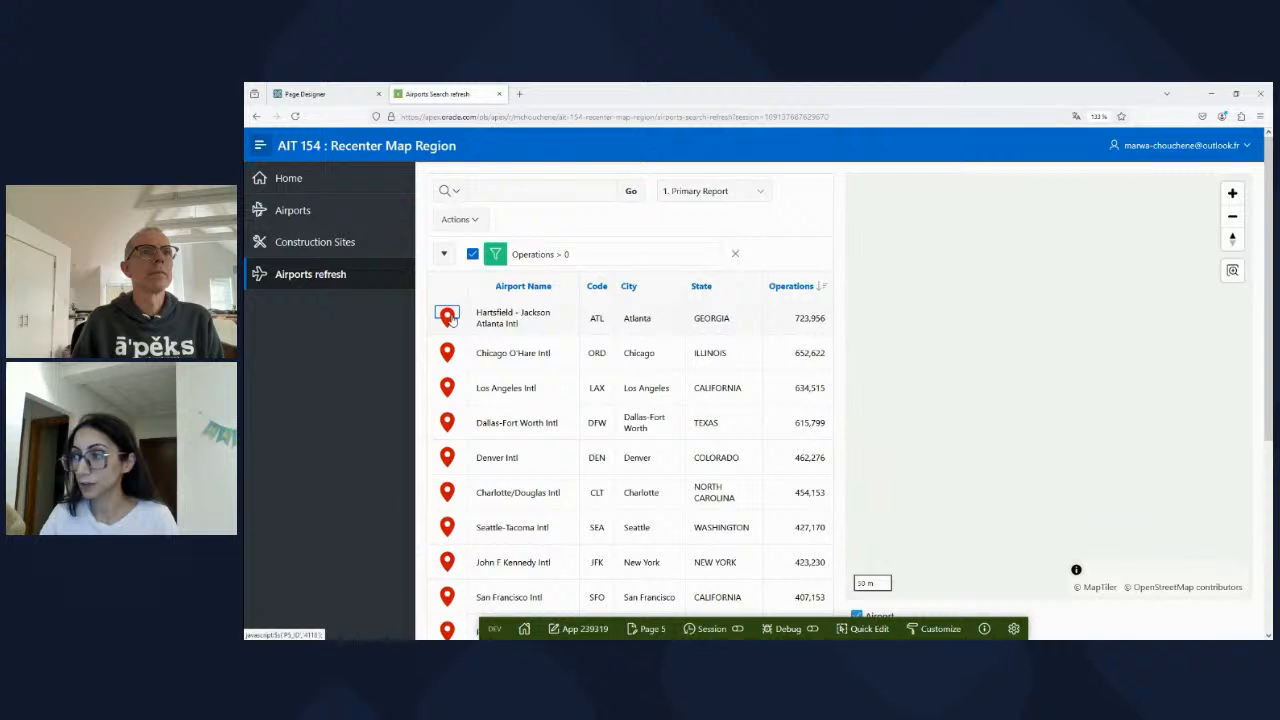
click(447, 318)
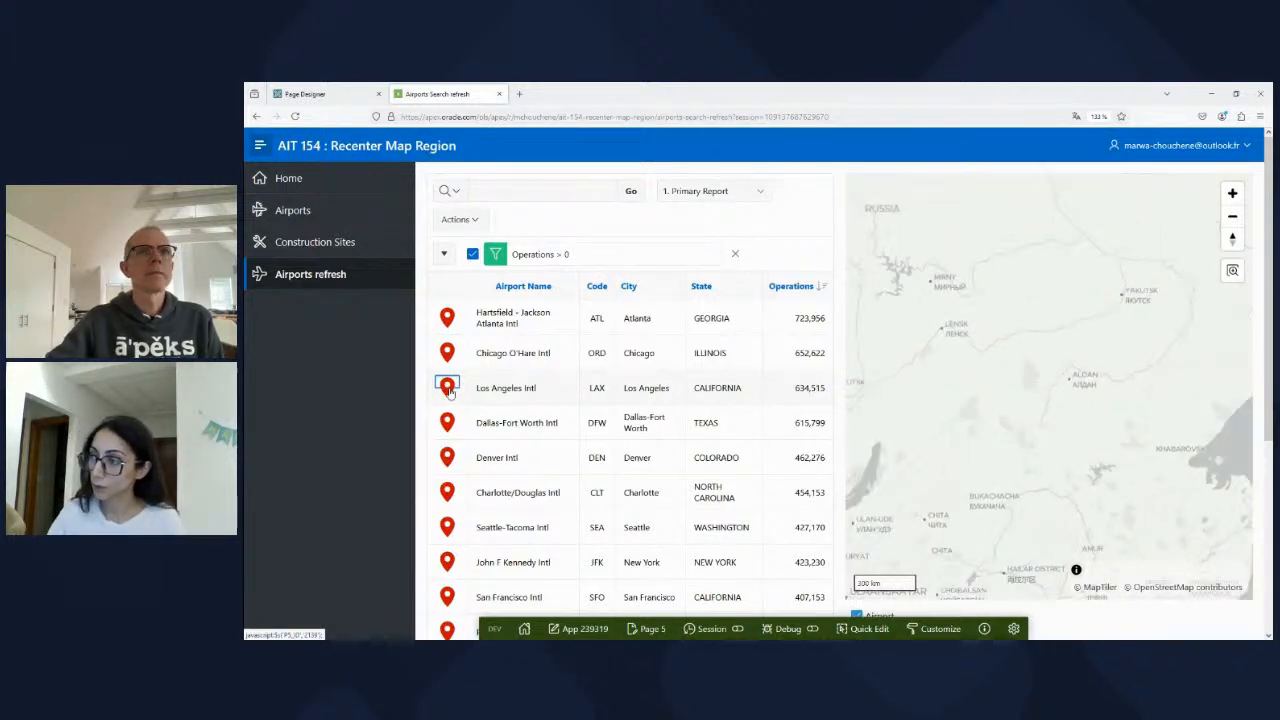
click(447, 388)
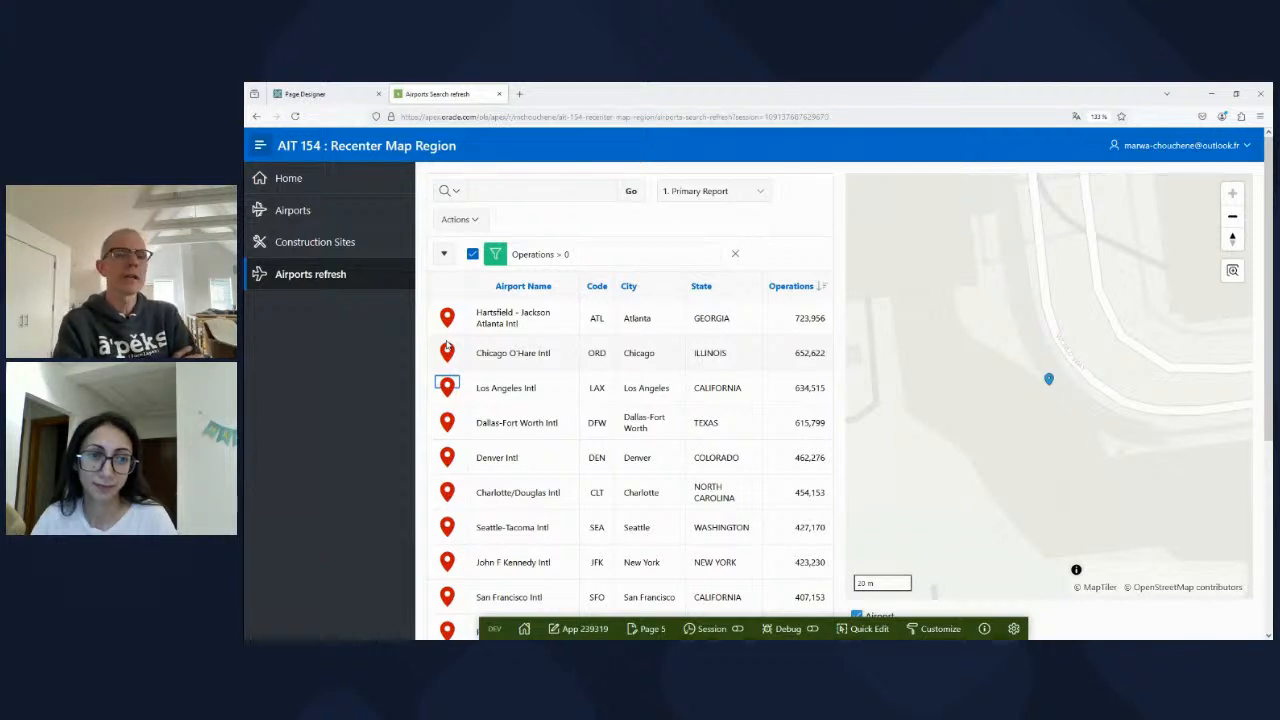
click(305, 93)
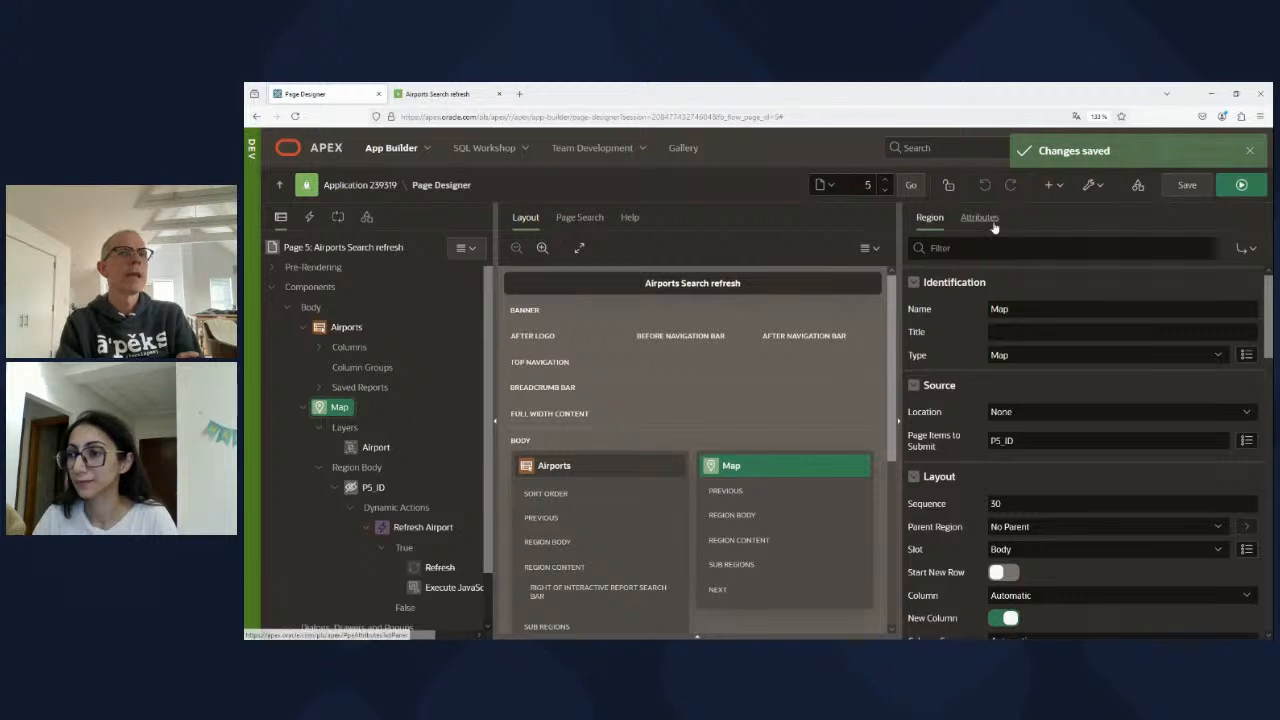
Step: Review the Map region's Controls and Initial Position and Zoom attributes, then return to the Construction Sites app
click(979, 217)
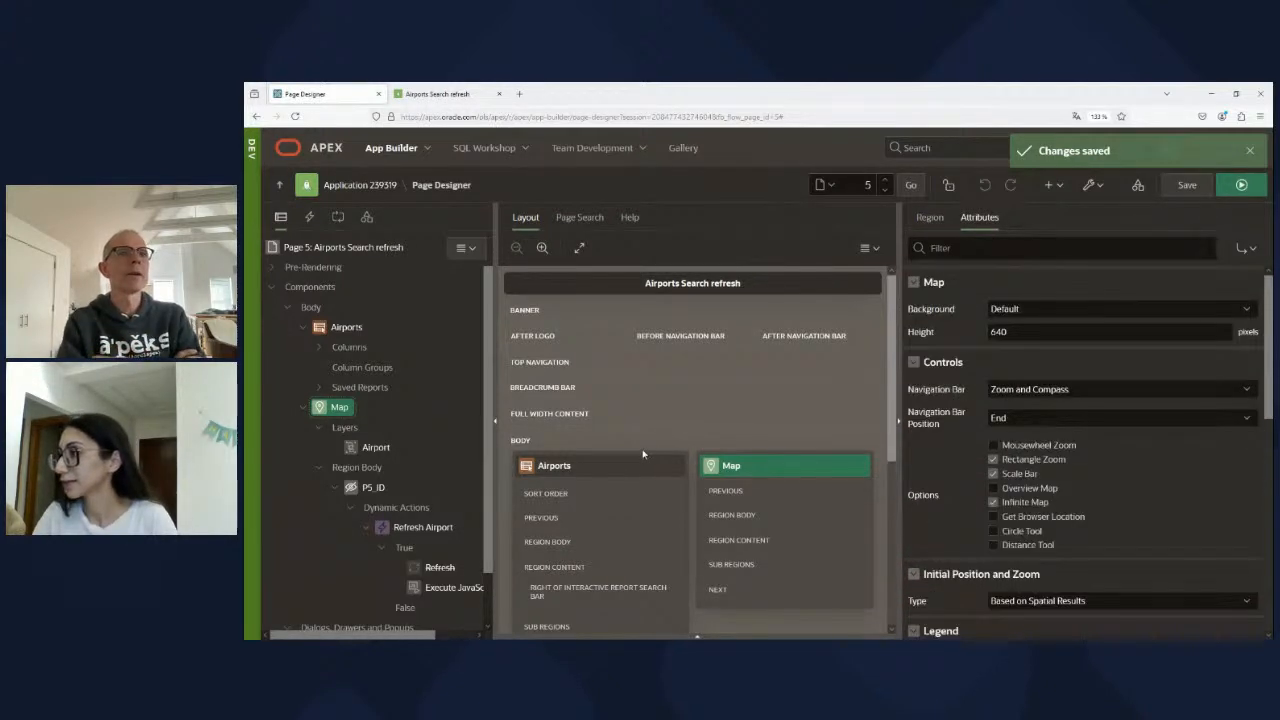
scroll(down, 3)
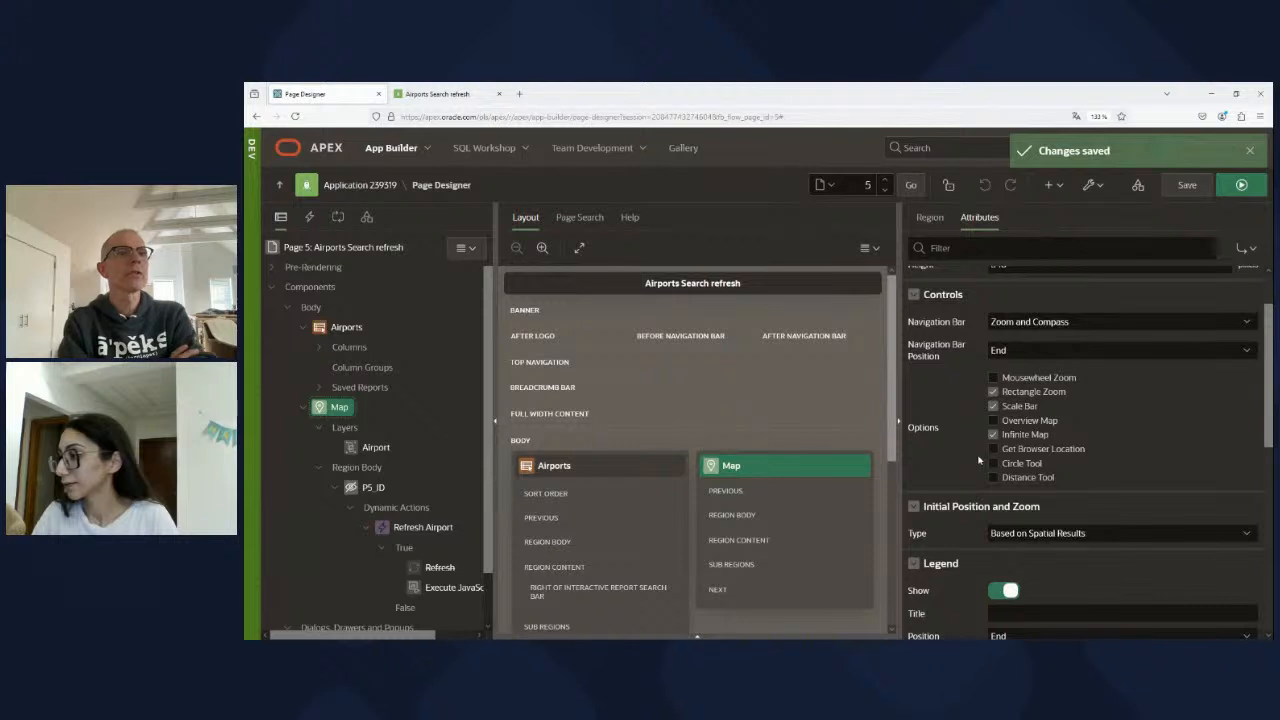
scroll(down, 3)
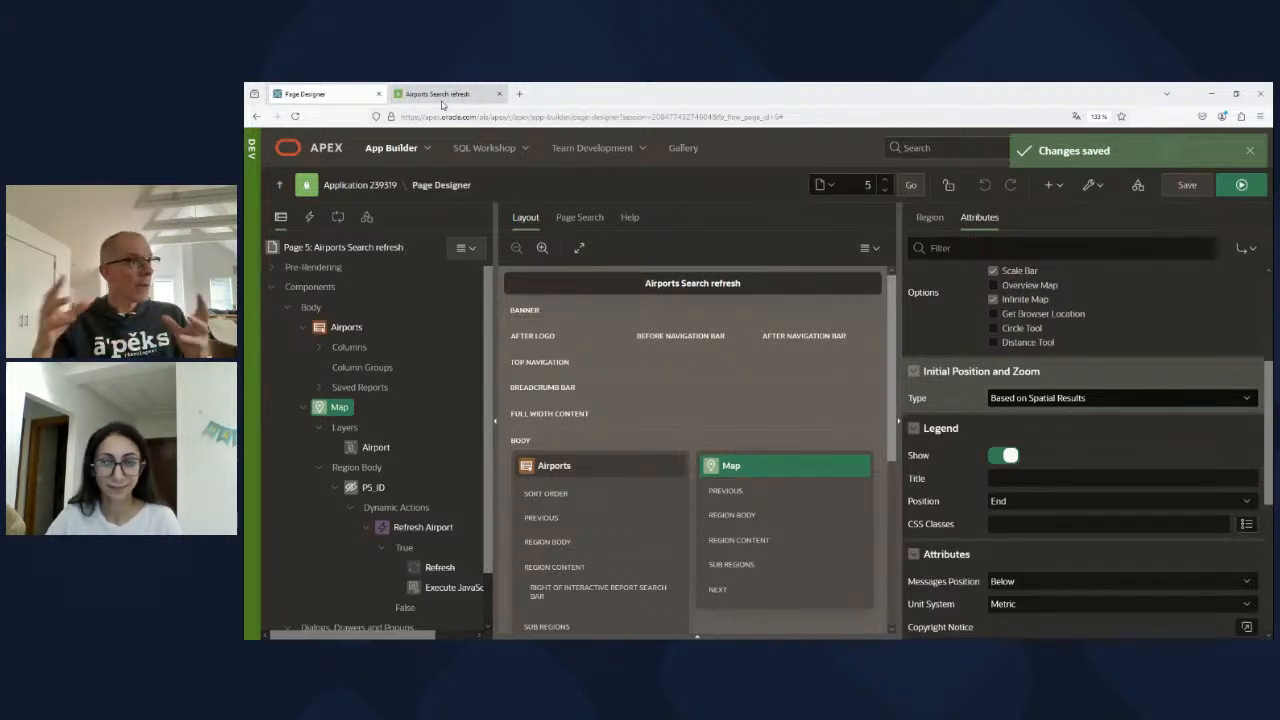
click(1241, 184)
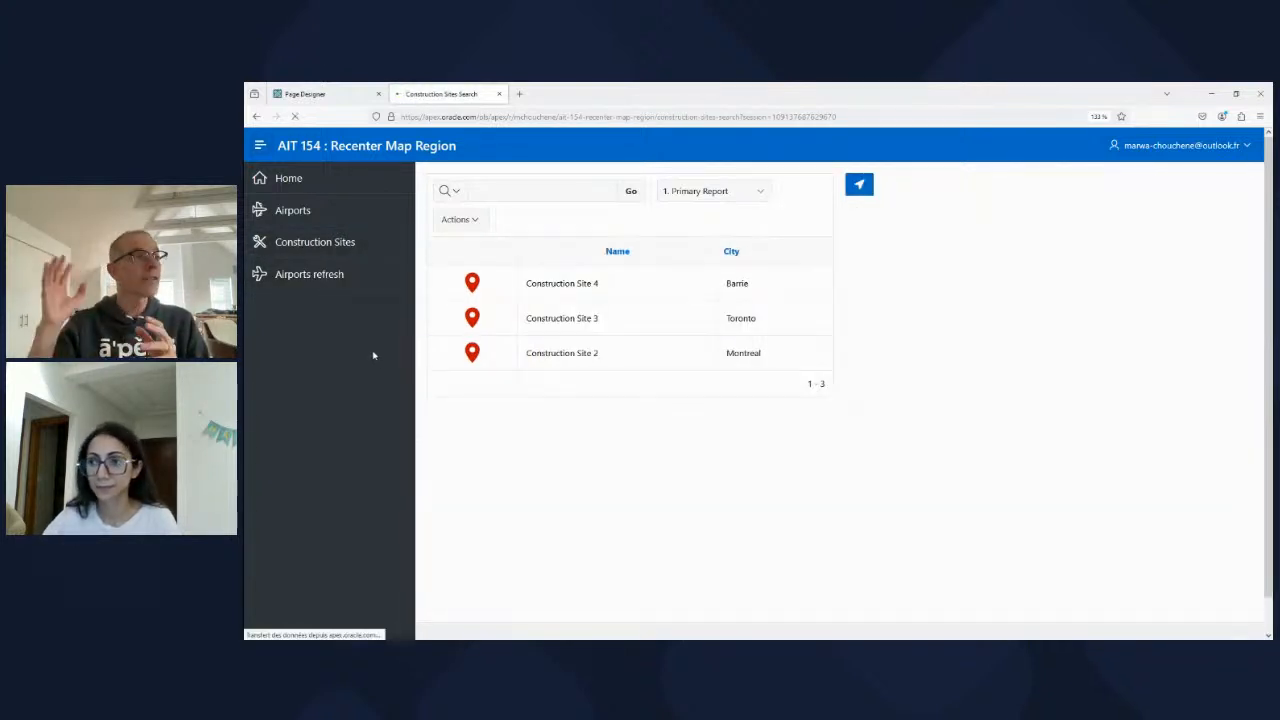
Step: Reload Construction Sites so the map zooms to a site's polygon footprint
click(315, 241)
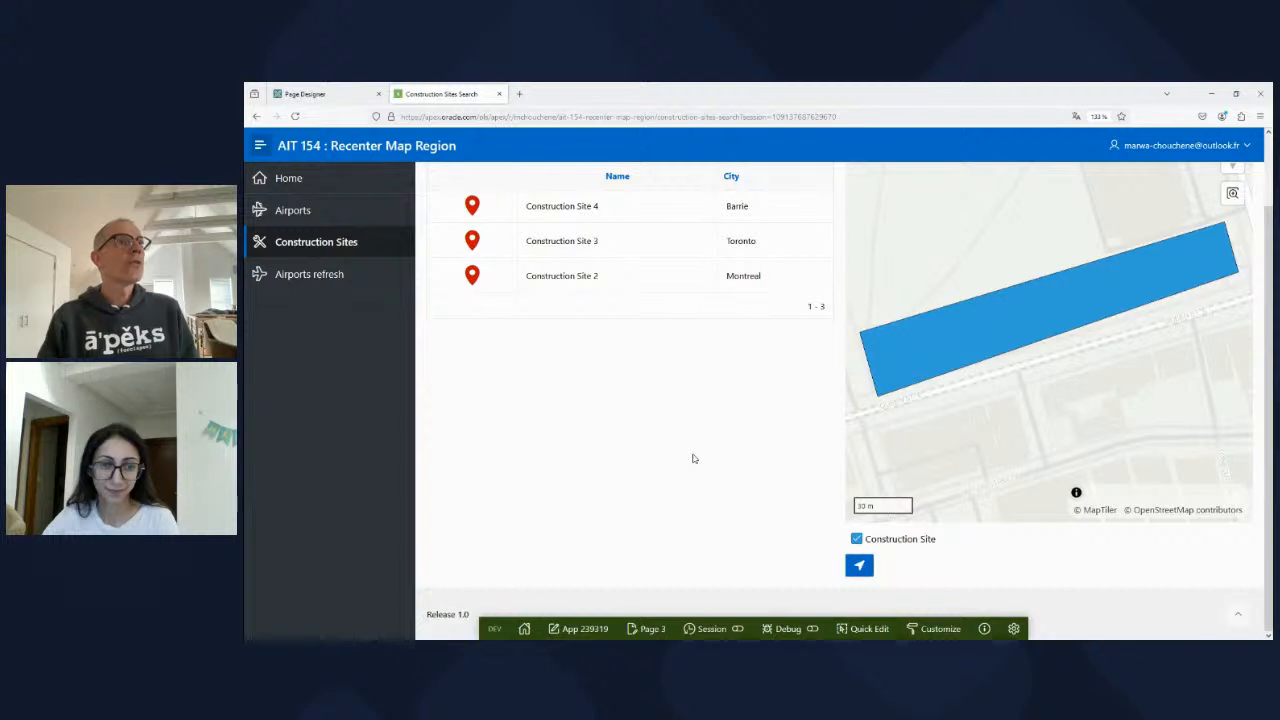
mouse_move(735, 381)
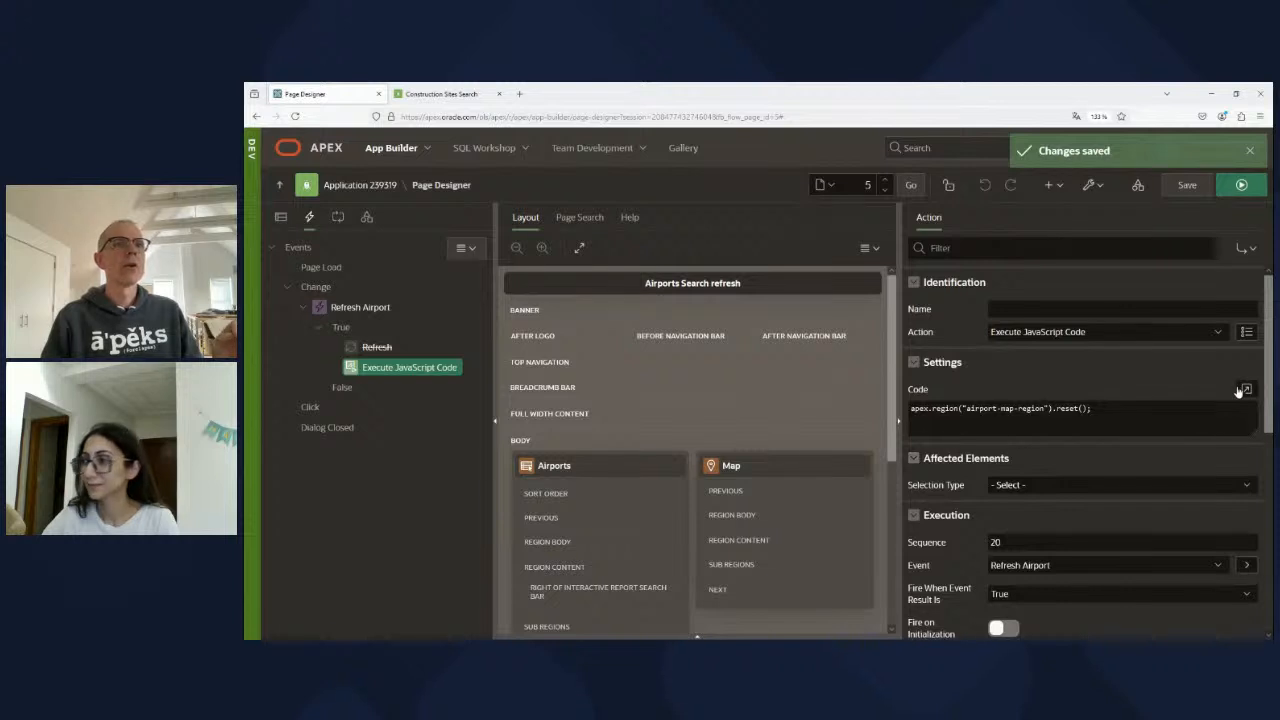
Step: View the airport map's one-line reset() code in the expanded Code Editor, then close it
click(1245, 389)
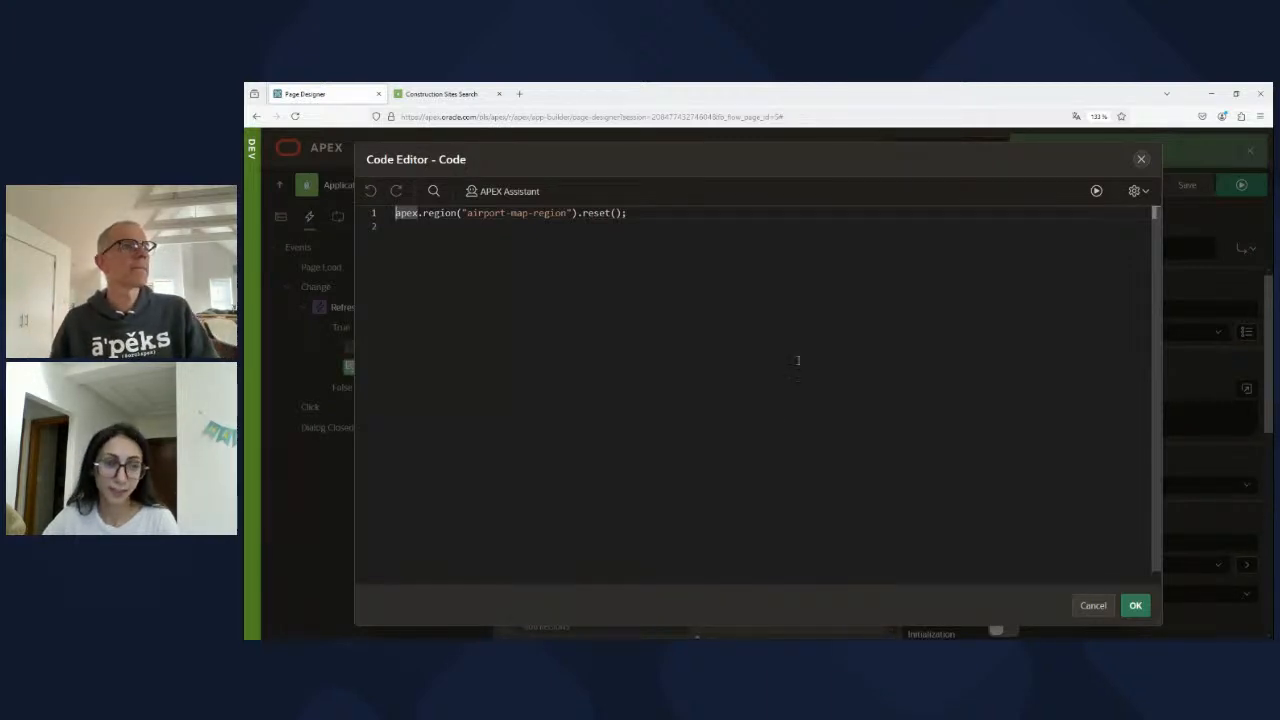
click(1135, 605)
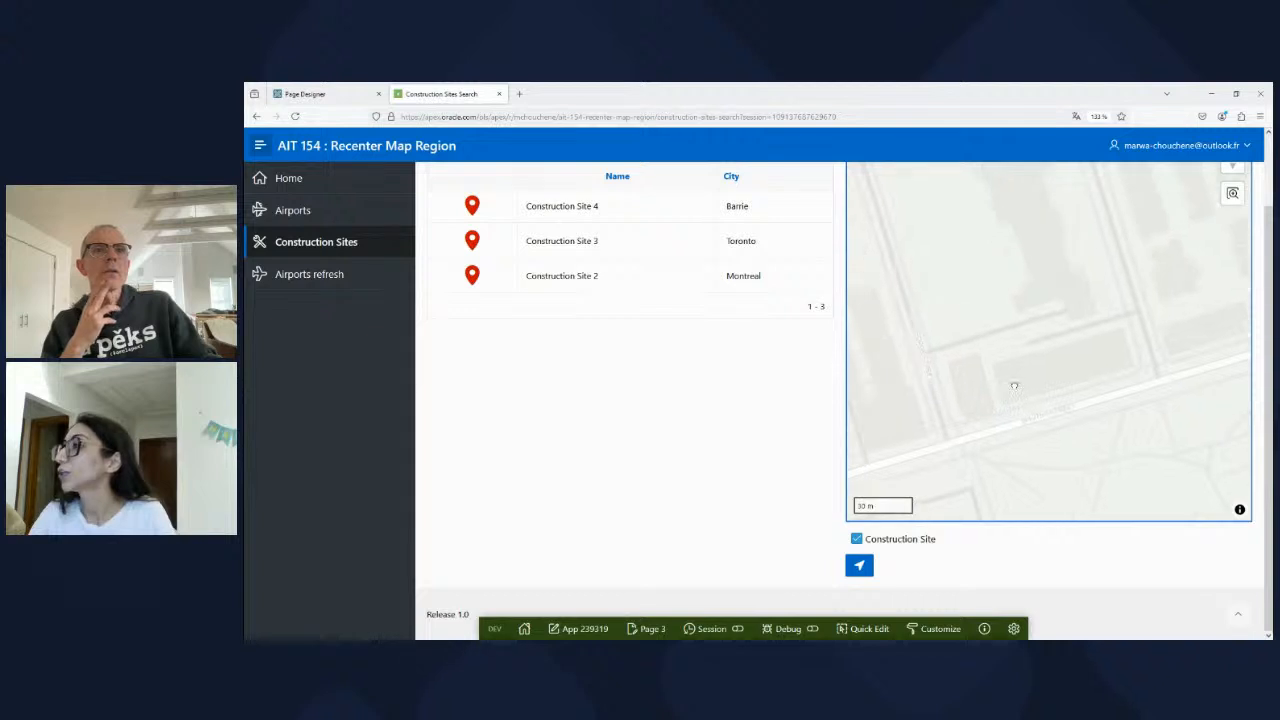
Step: Use the RECENTER button to reset the construction sites map to its initial view
click(859, 565)
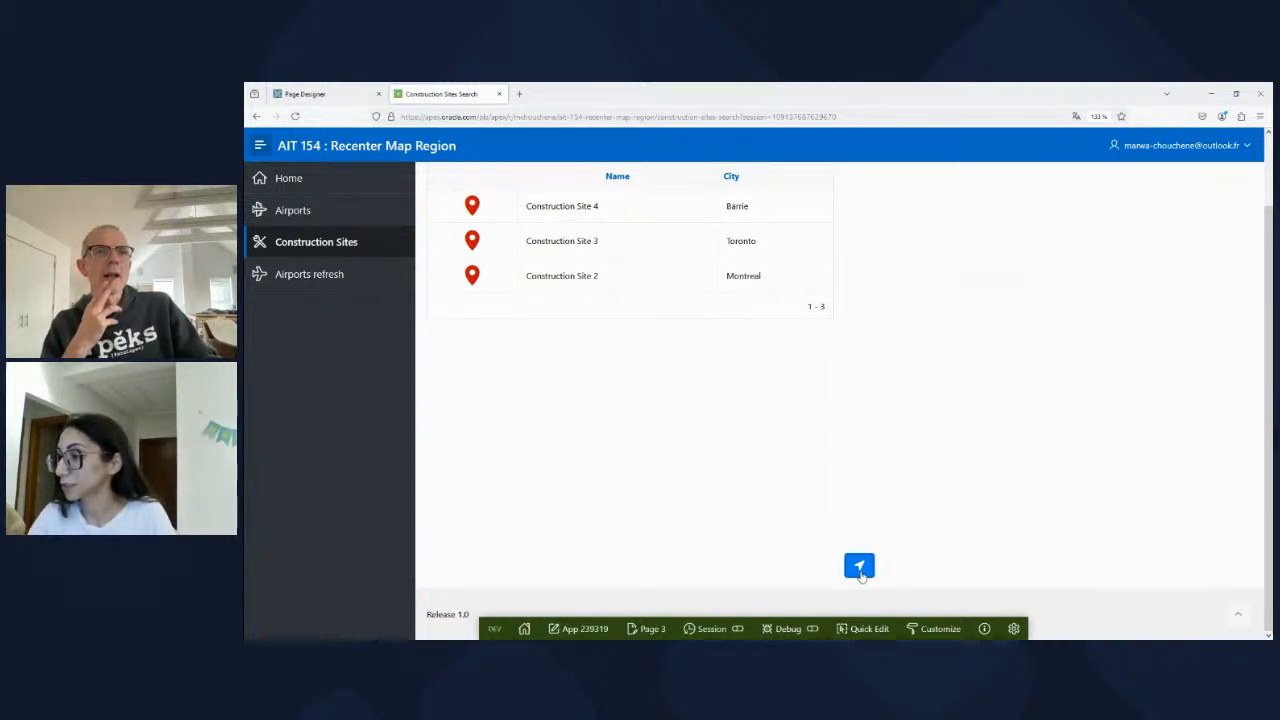
click(859, 567)
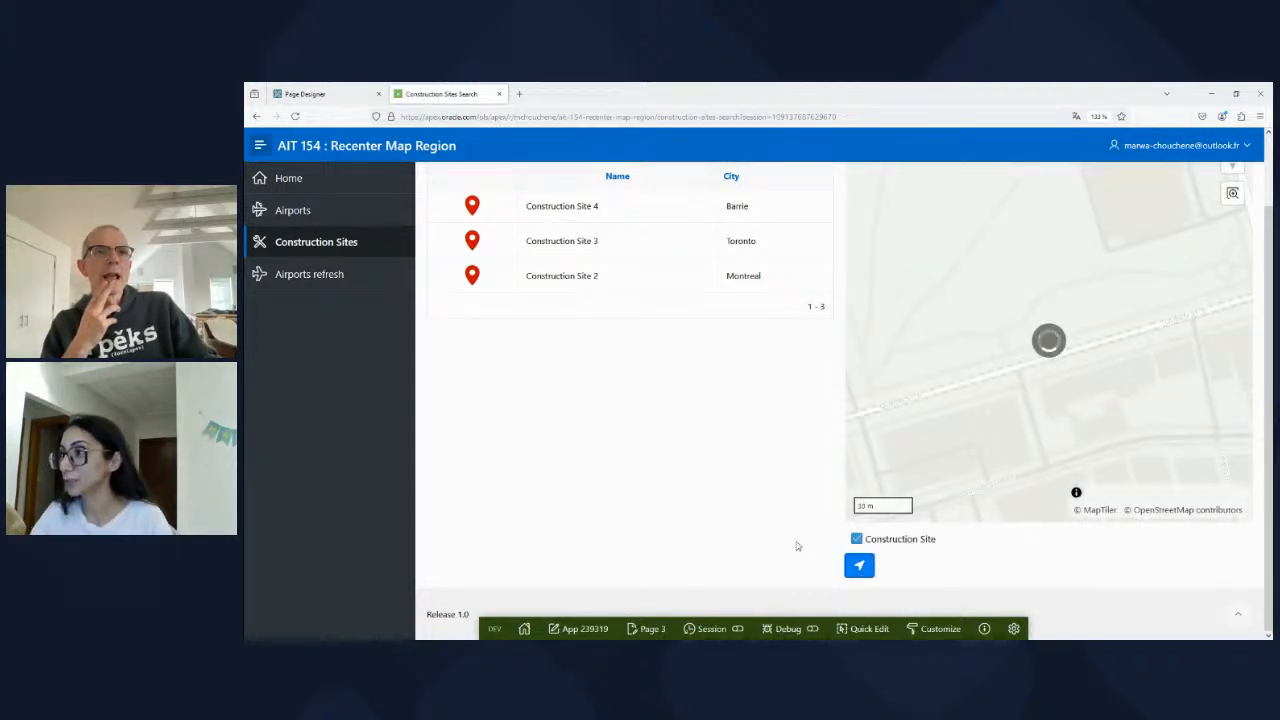